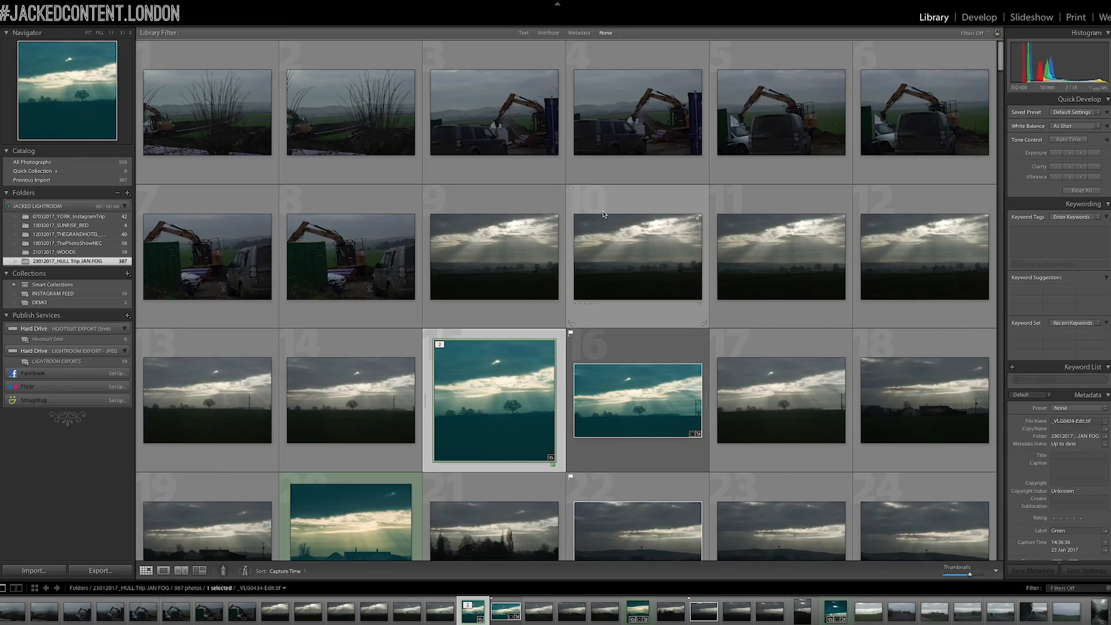
pyautogui.moveTo(608, 288)
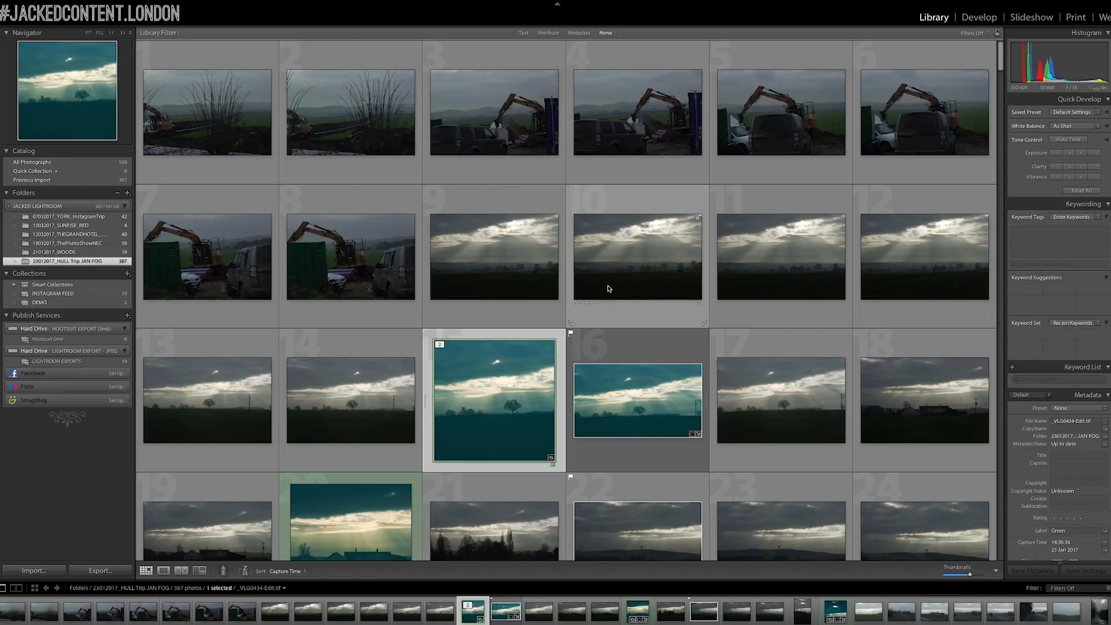
pyautogui.moveTo(601, 284)
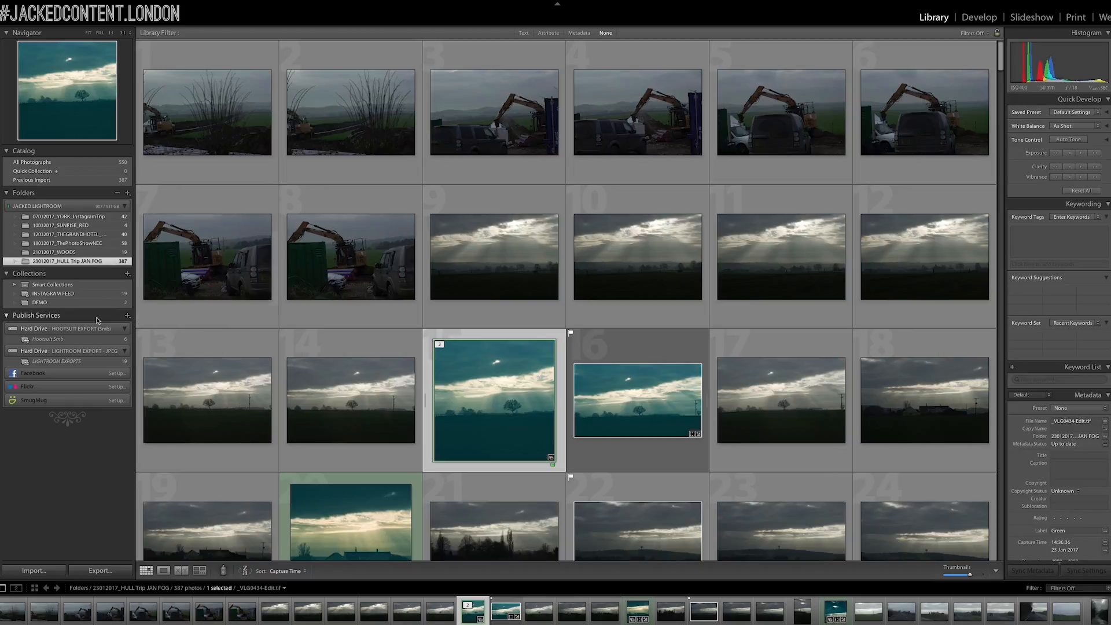
# Select the DEMO collection and view the mossy branch photo in Loupe
pyautogui.click(39, 302)
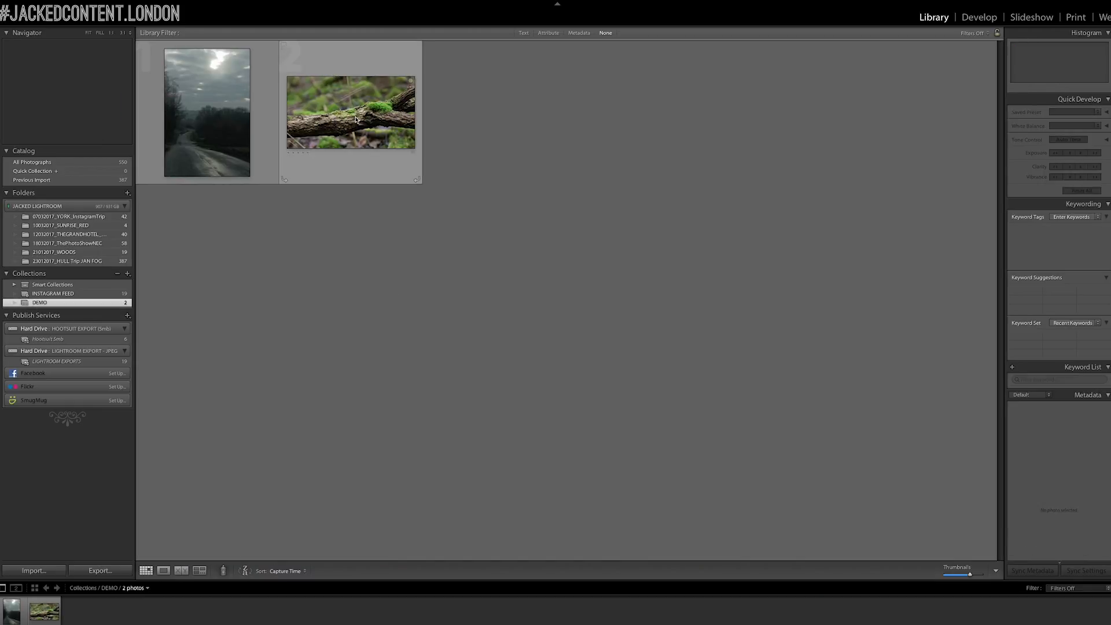
pyautogui.doubleClick(350, 113)
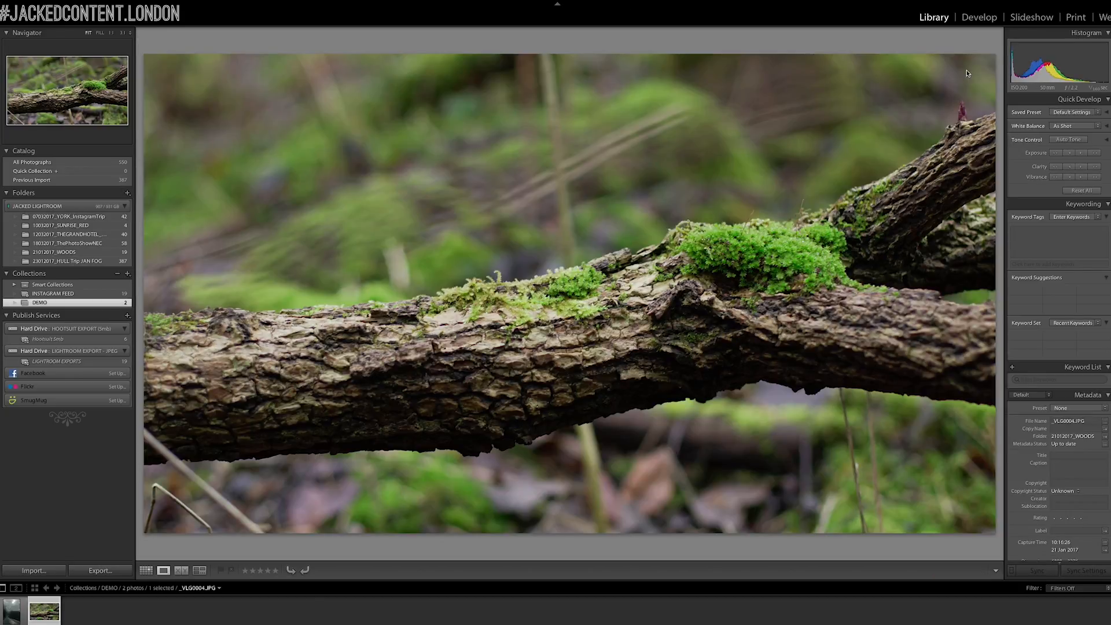
# In Develop, try Black & White treatment on the moss photo, then return it to Color
pyautogui.click(980, 17)
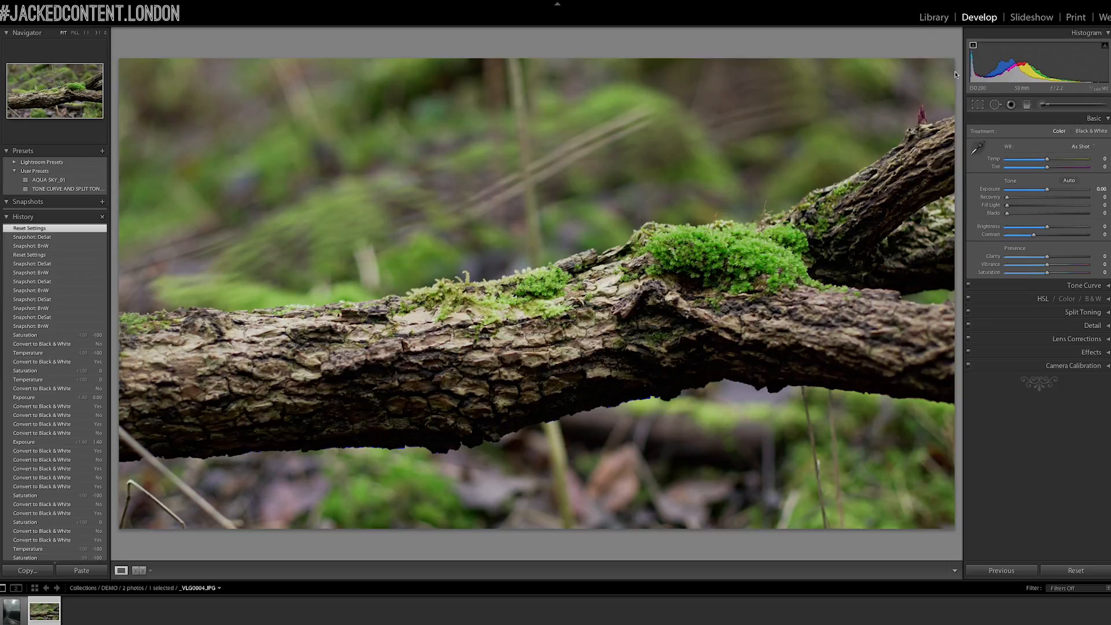
pyautogui.click(23, 216)
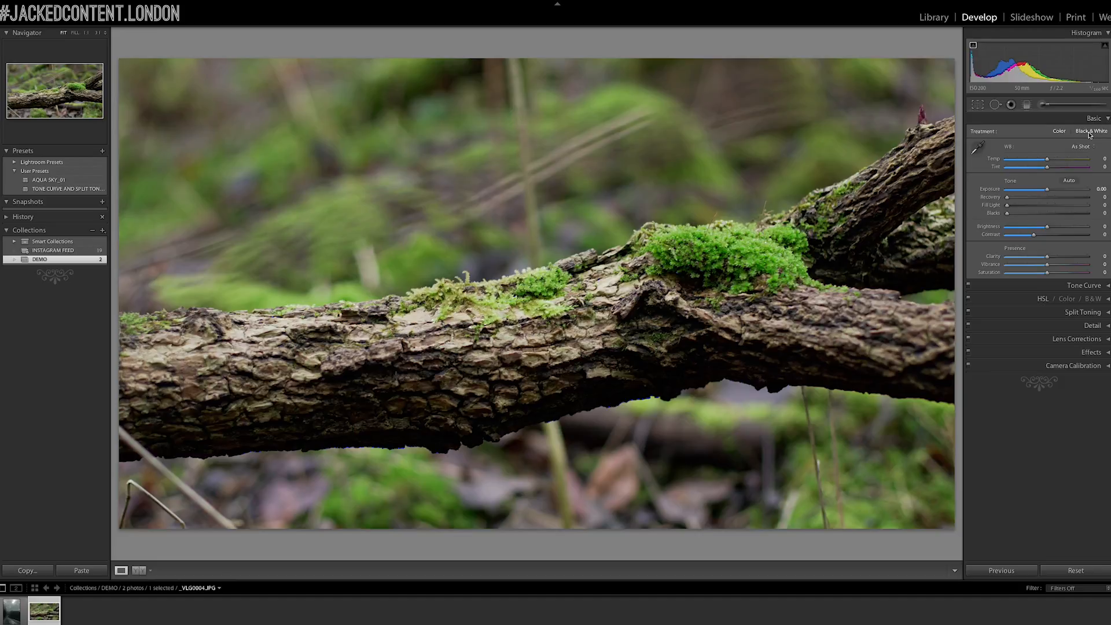
pyautogui.click(1091, 131)
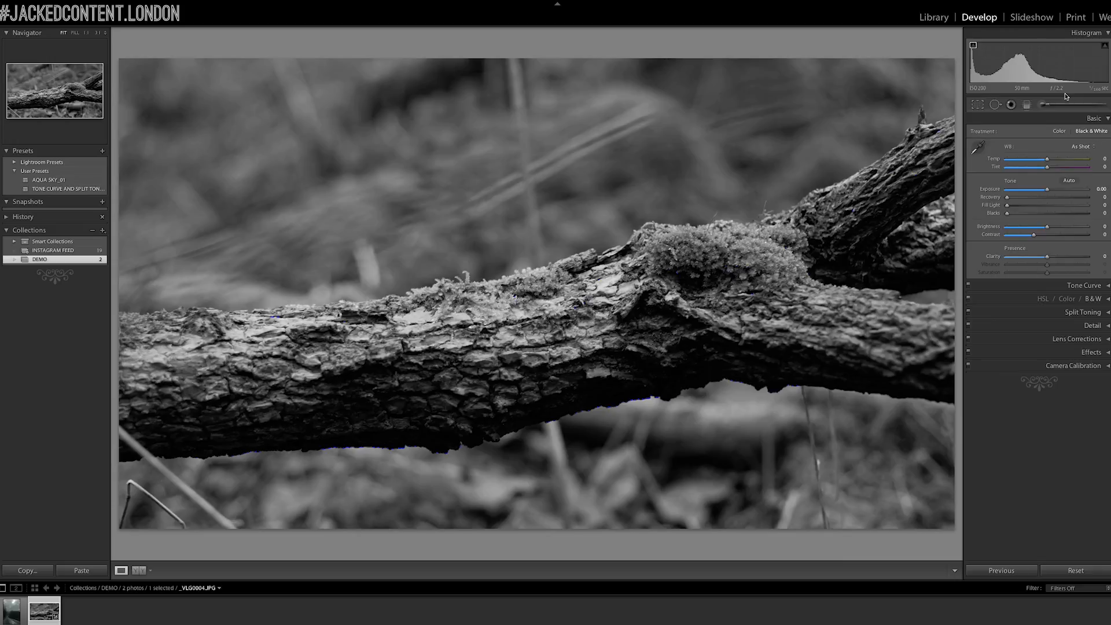
pyautogui.moveTo(1072, 144)
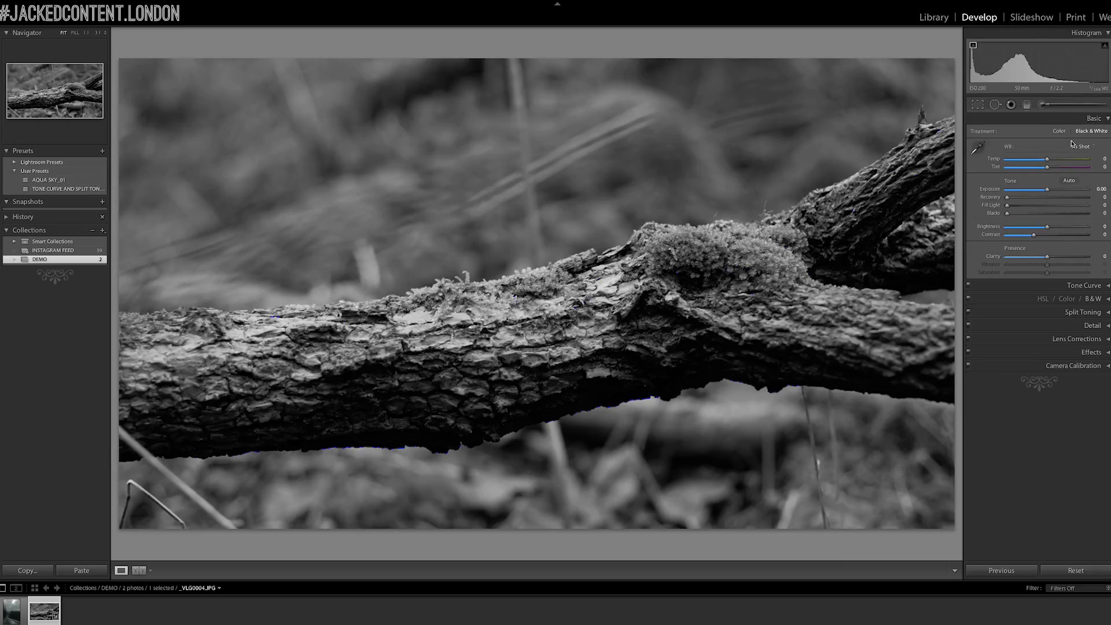
pyautogui.moveTo(1063, 154)
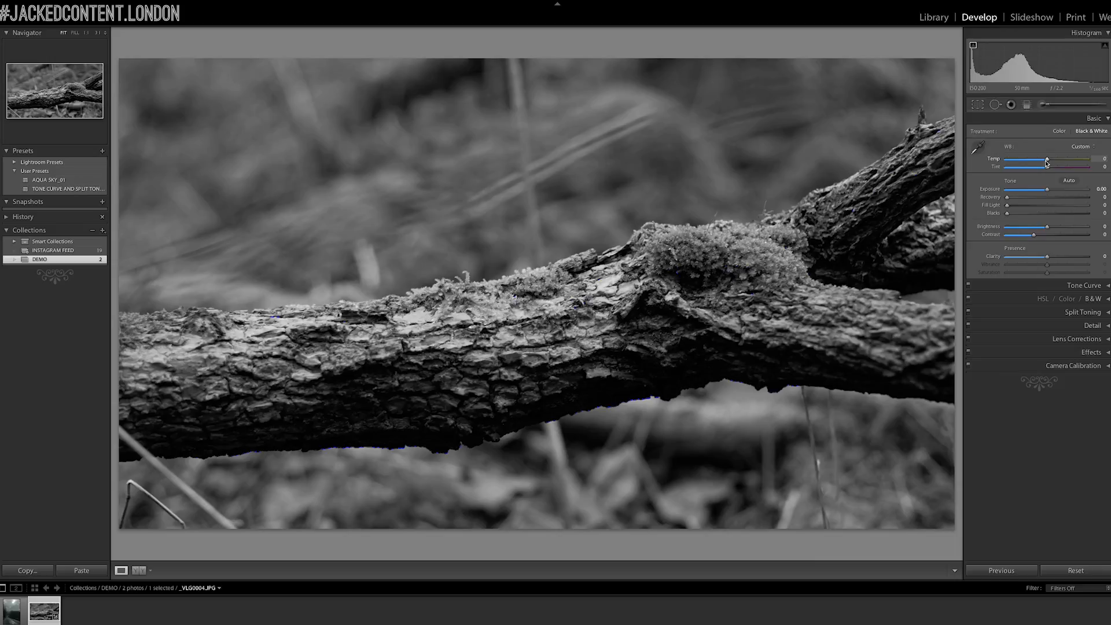
pyautogui.moveTo(1053, 154)
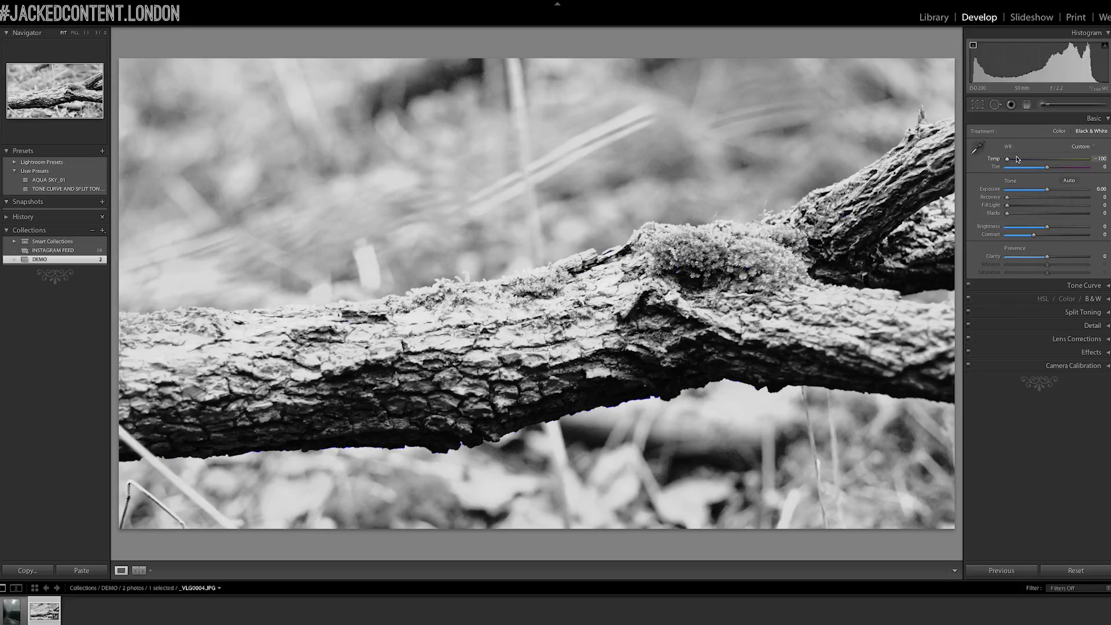
pyautogui.moveTo(1019, 160)
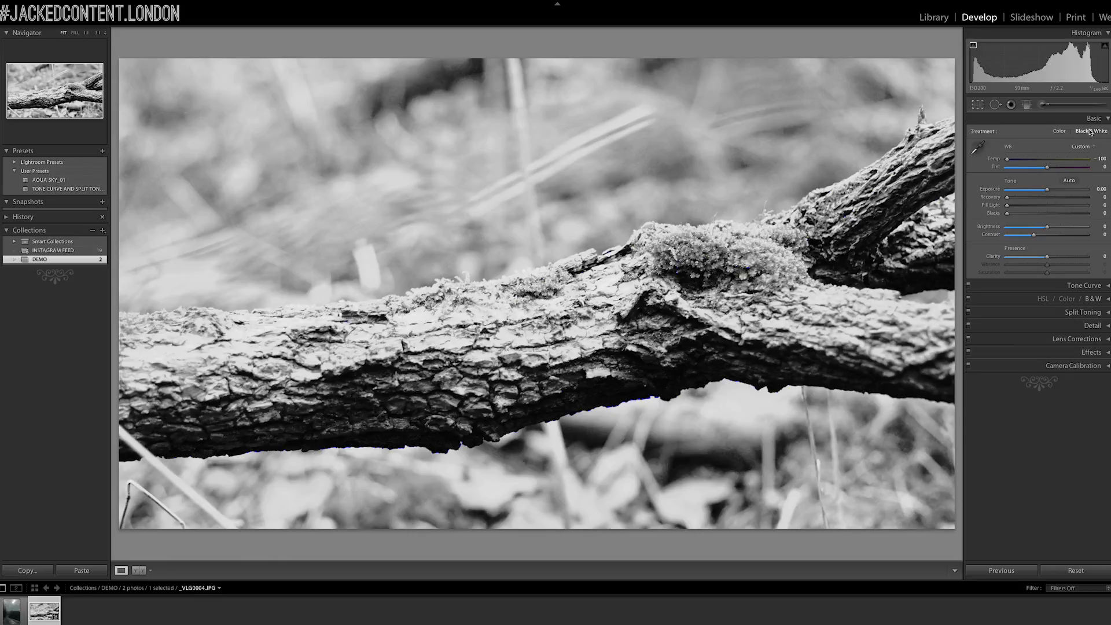
pyautogui.click(1059, 130)
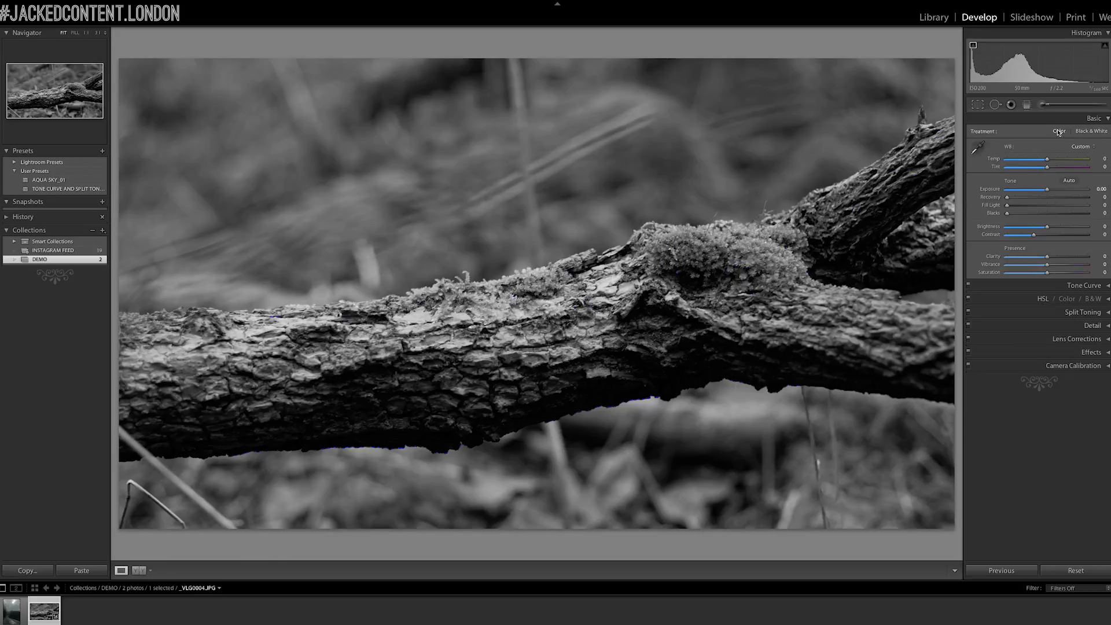
# With Color treatment, save the desaturated cooled look as snapshot 'DE SAT'
pyautogui.click(1059, 131)
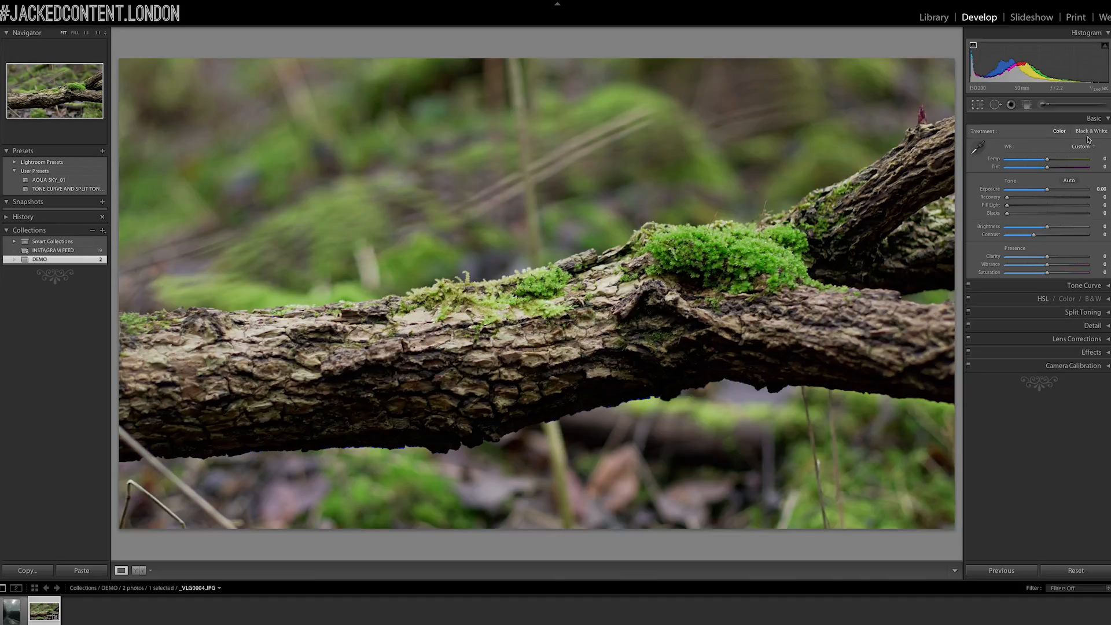
pyautogui.moveTo(1082, 166)
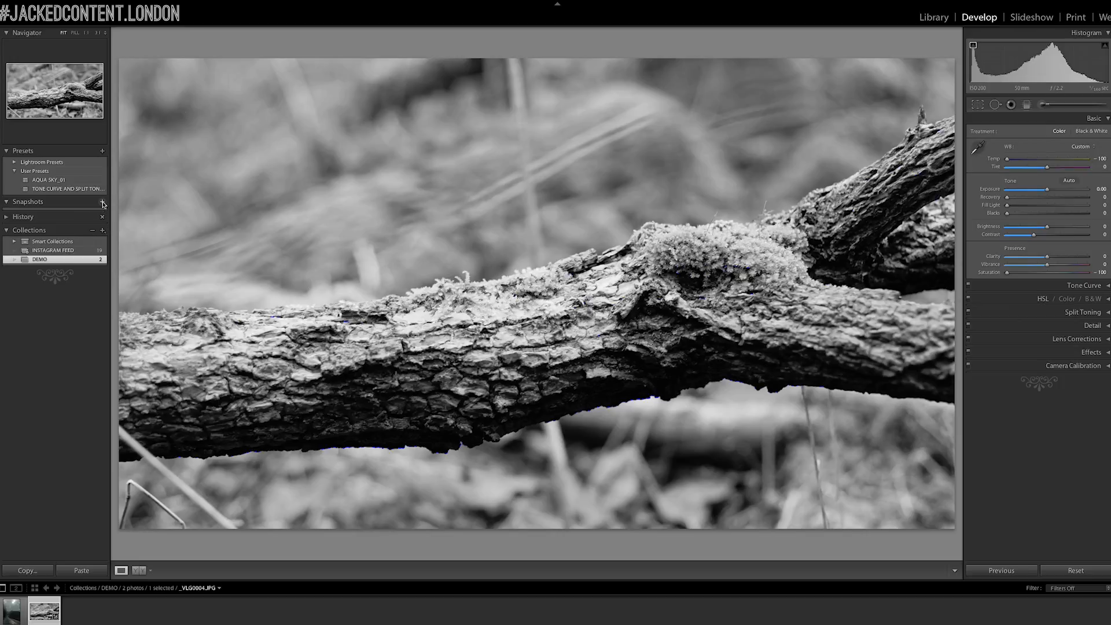
pyautogui.click(101, 201)
pyautogui.write('DE SAT')
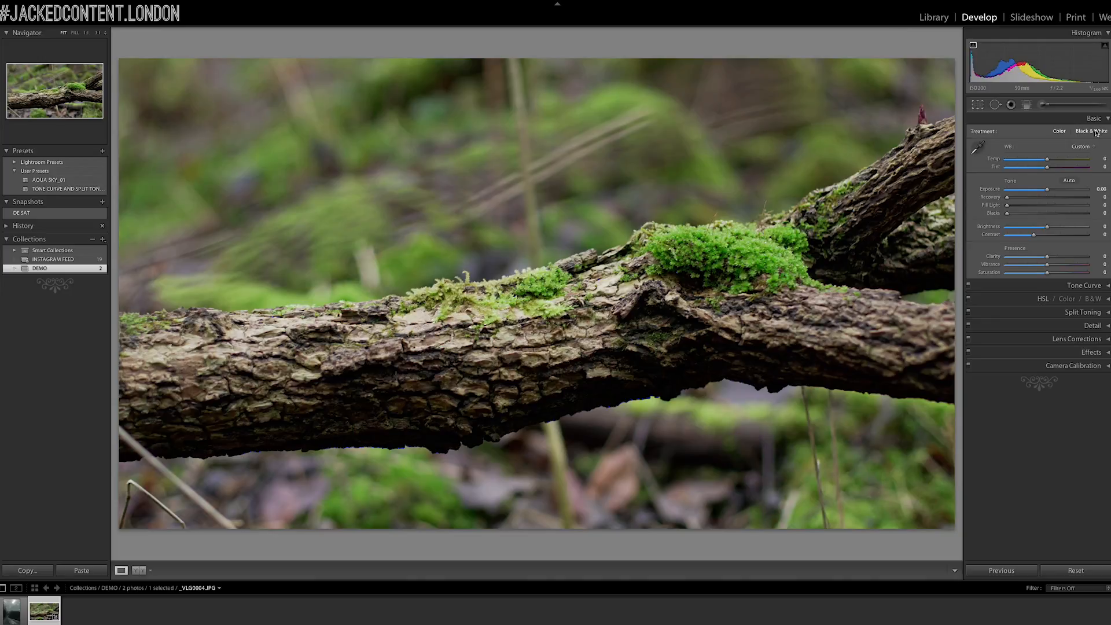
# Convert the branch photo to Black & White treatment for the second snapshot
pyautogui.click(1092, 131)
pyautogui.write('BnW')
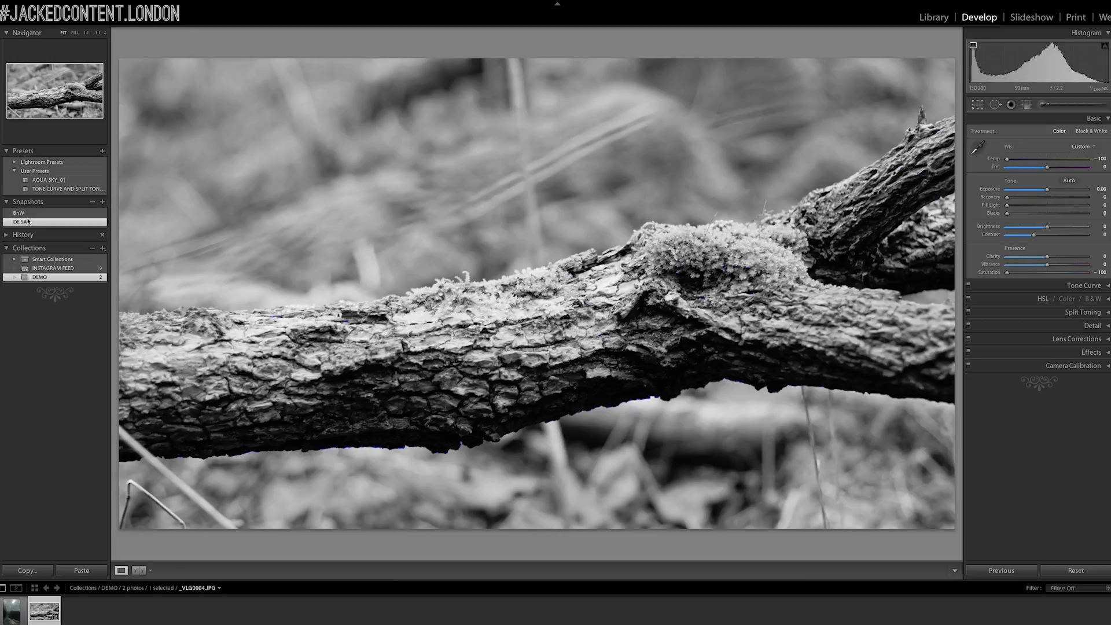
pyautogui.click(19, 213)
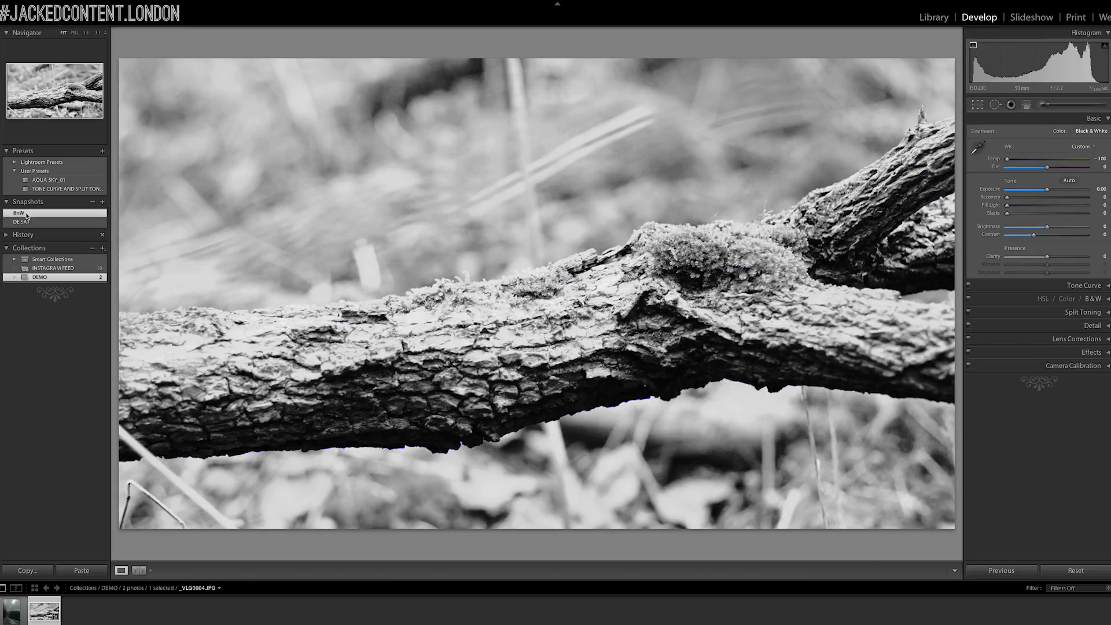
pyautogui.moveTo(1058, 87)
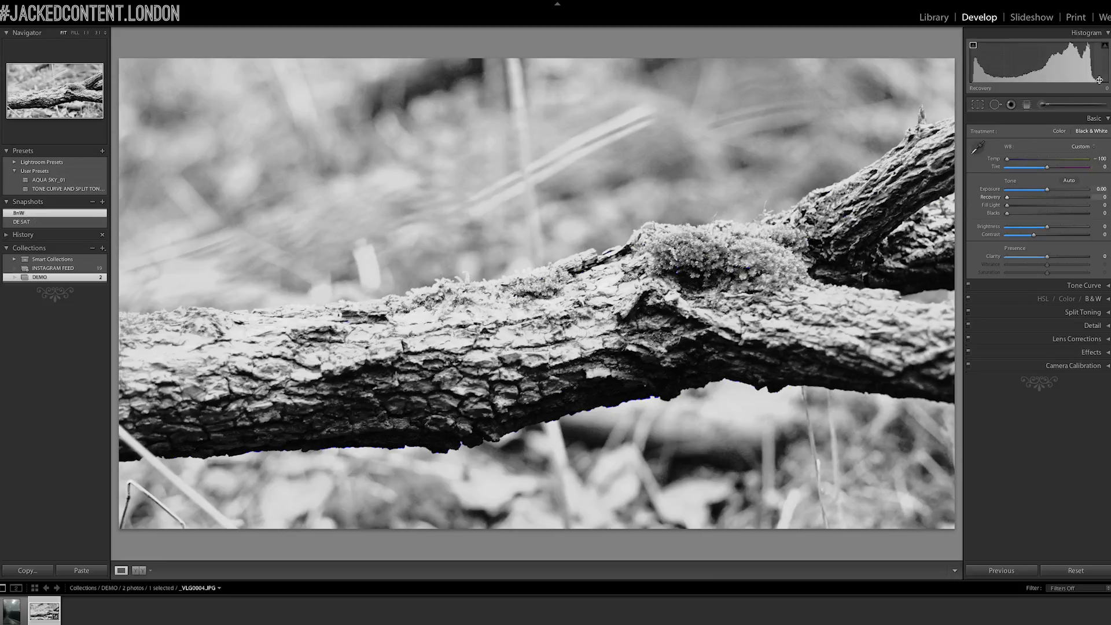
pyautogui.moveTo(551, 157)
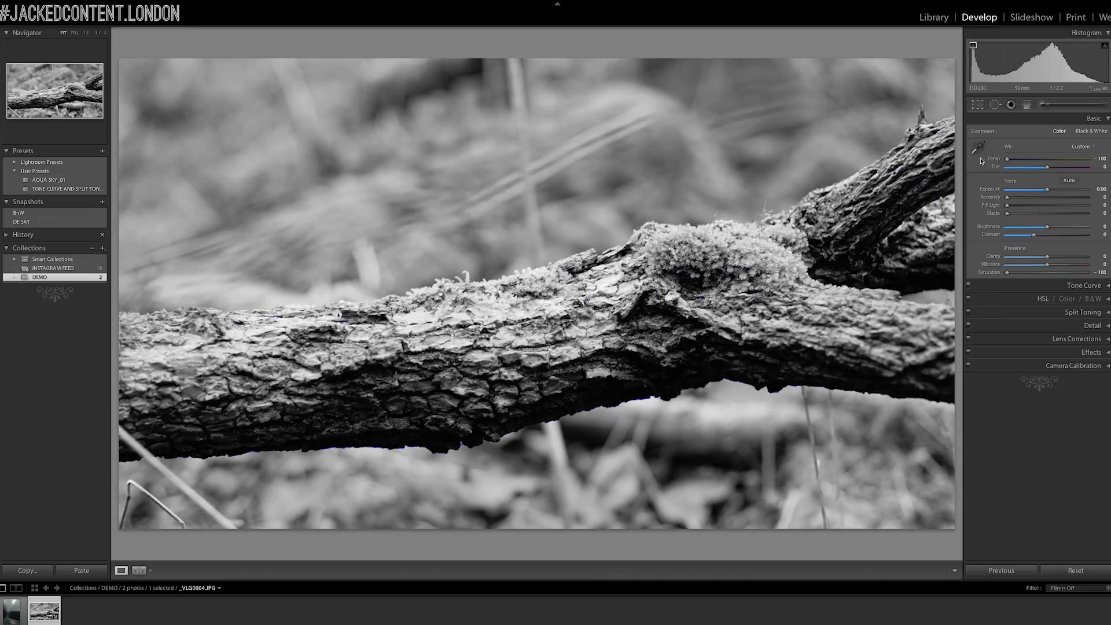
pyautogui.moveTo(1015, 274)
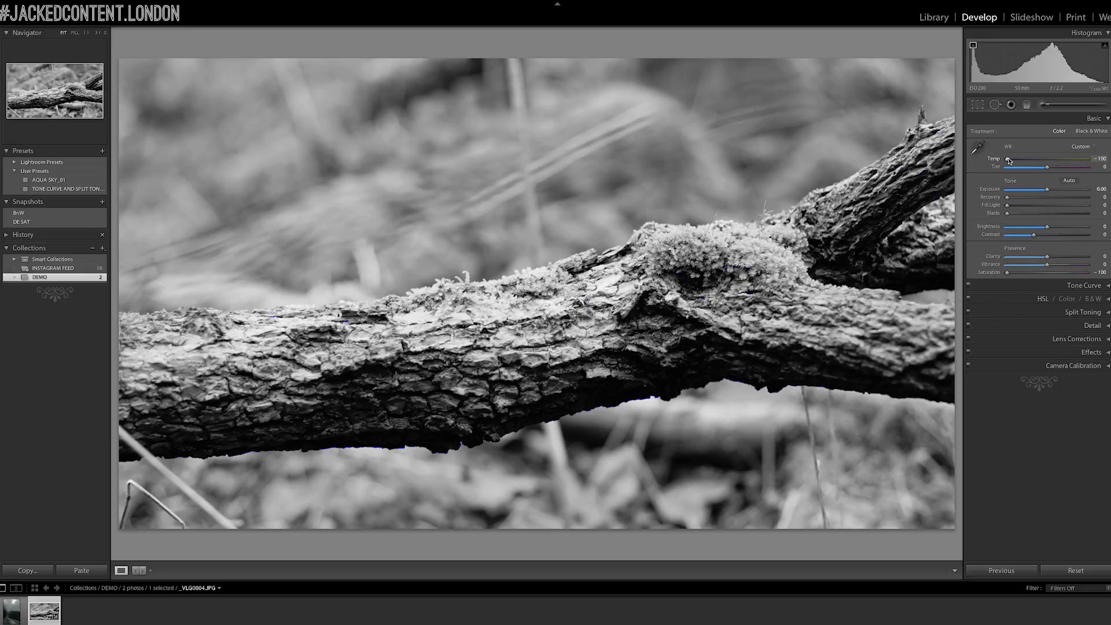
pyautogui.moveTo(877, 78)
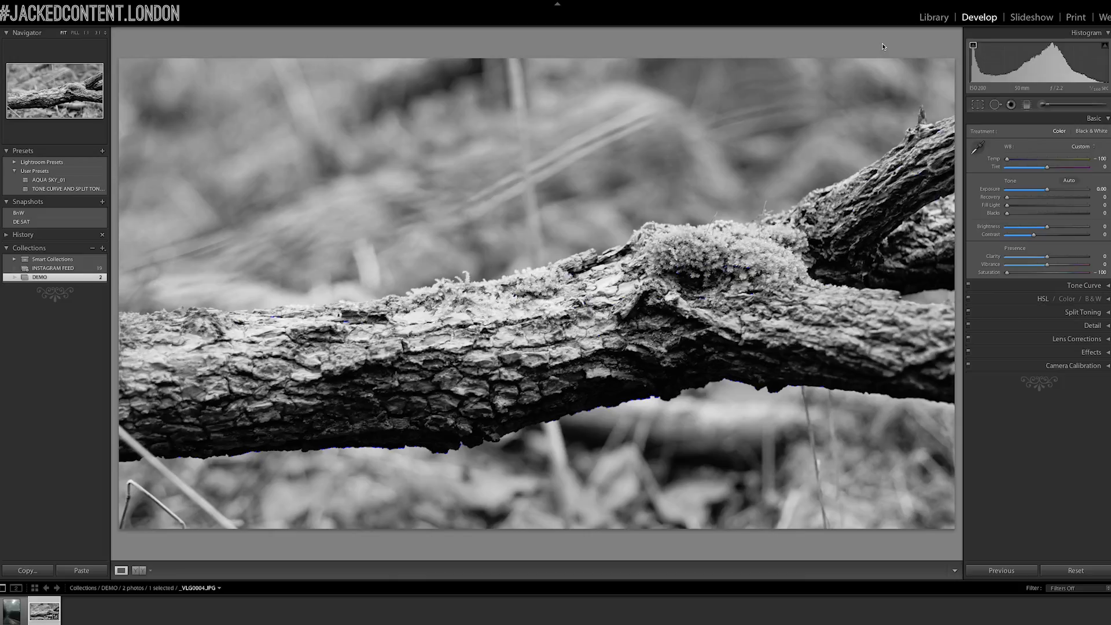
pyautogui.moveTo(958, 59)
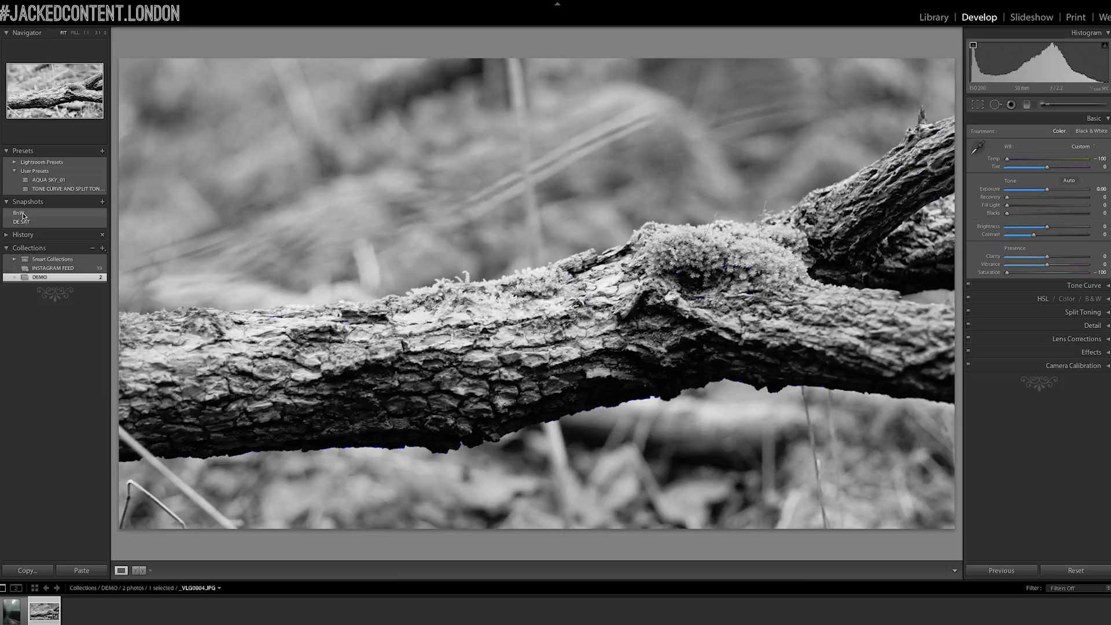
# Switch between the 'DE SAT' and 'B+W' snapshots of the branch photo
pyautogui.click(18, 213)
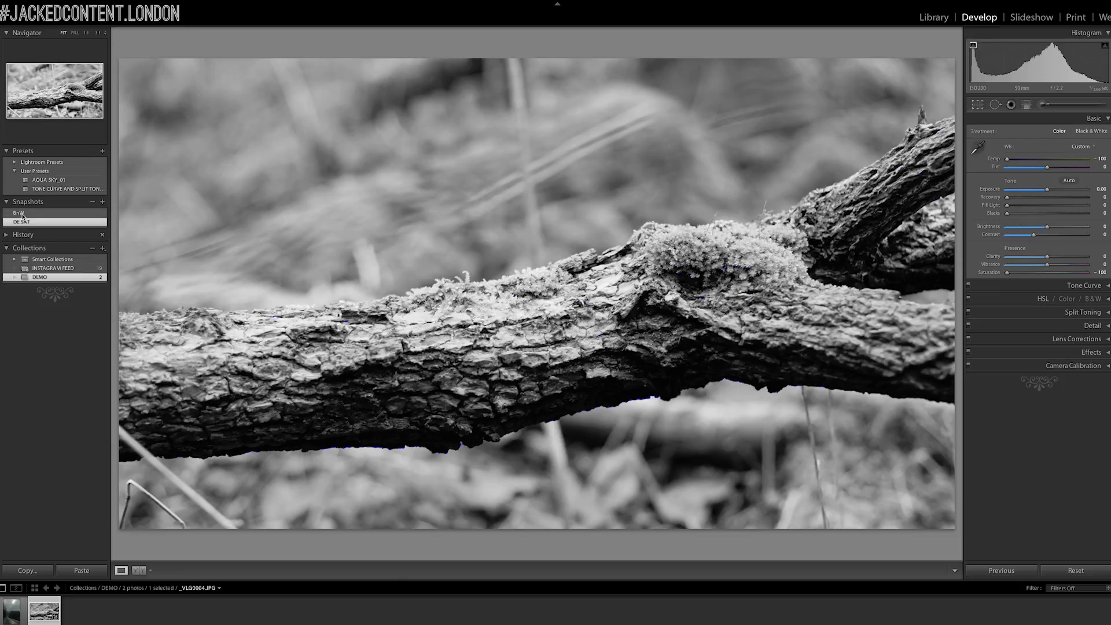
pyautogui.click(18, 213)
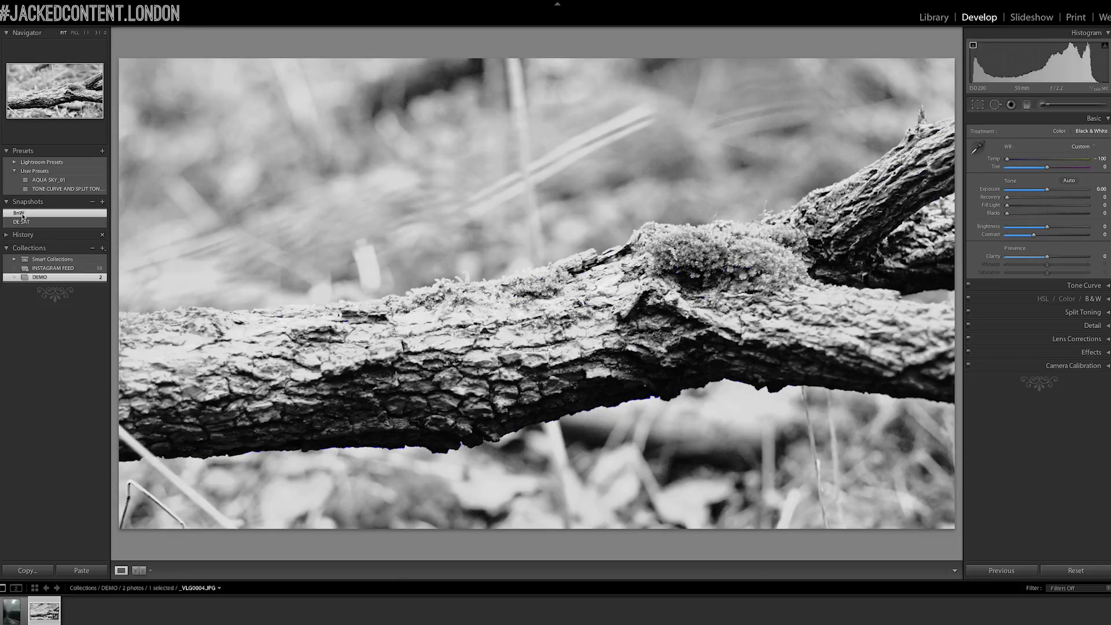
pyautogui.click(18, 213)
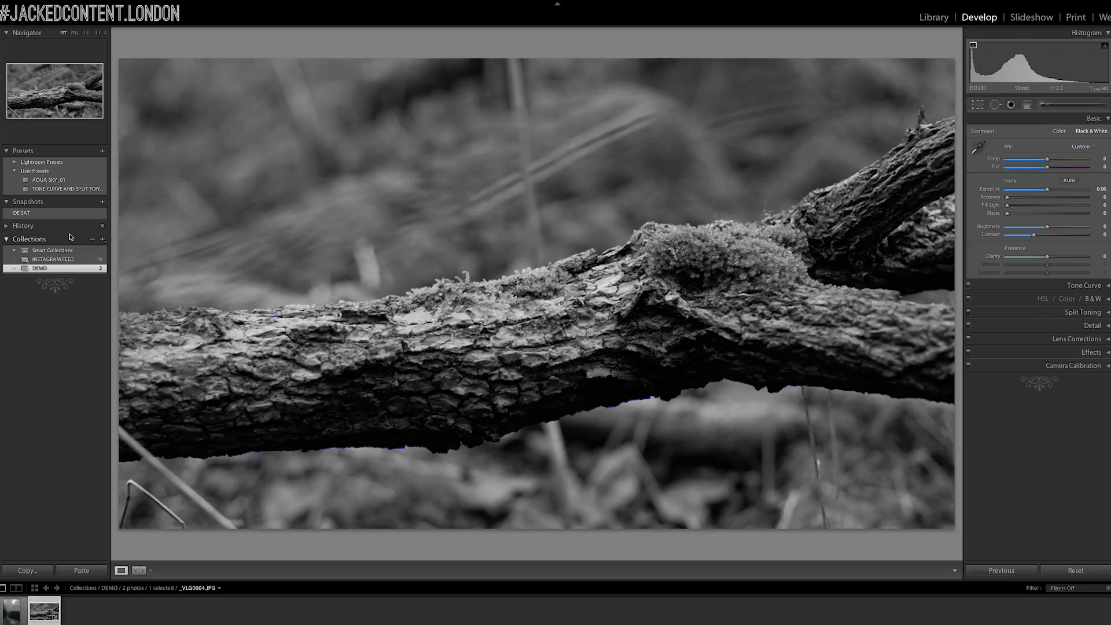
# Compare DE SAT and B+W once more, then return to the Library grid
pyautogui.click(102, 201)
pyautogui.write('BnW')
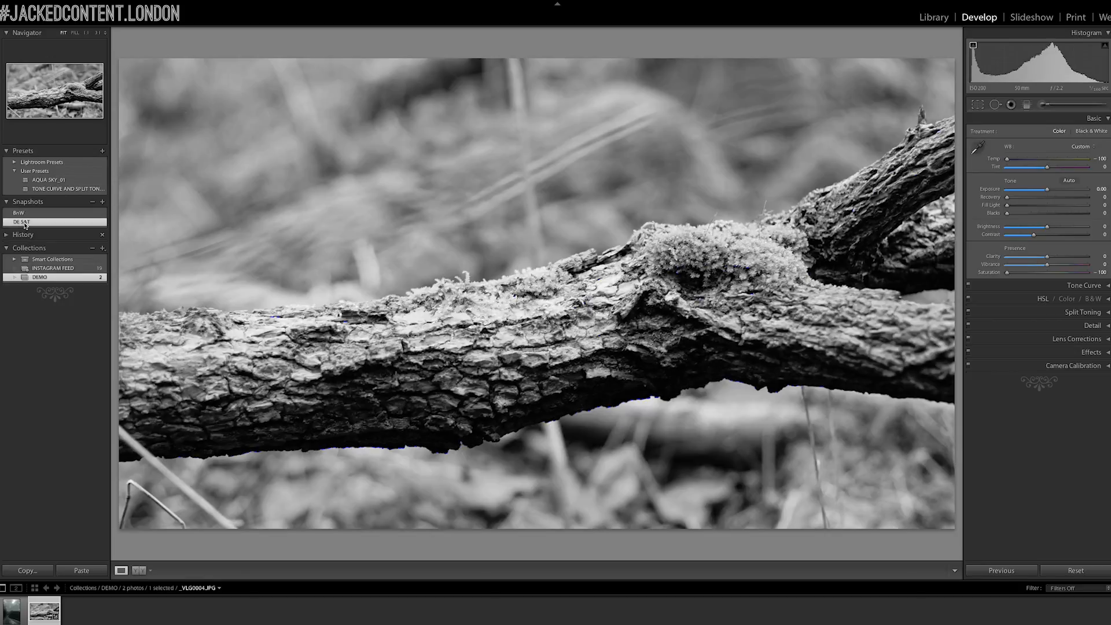
pyautogui.click(19, 213)
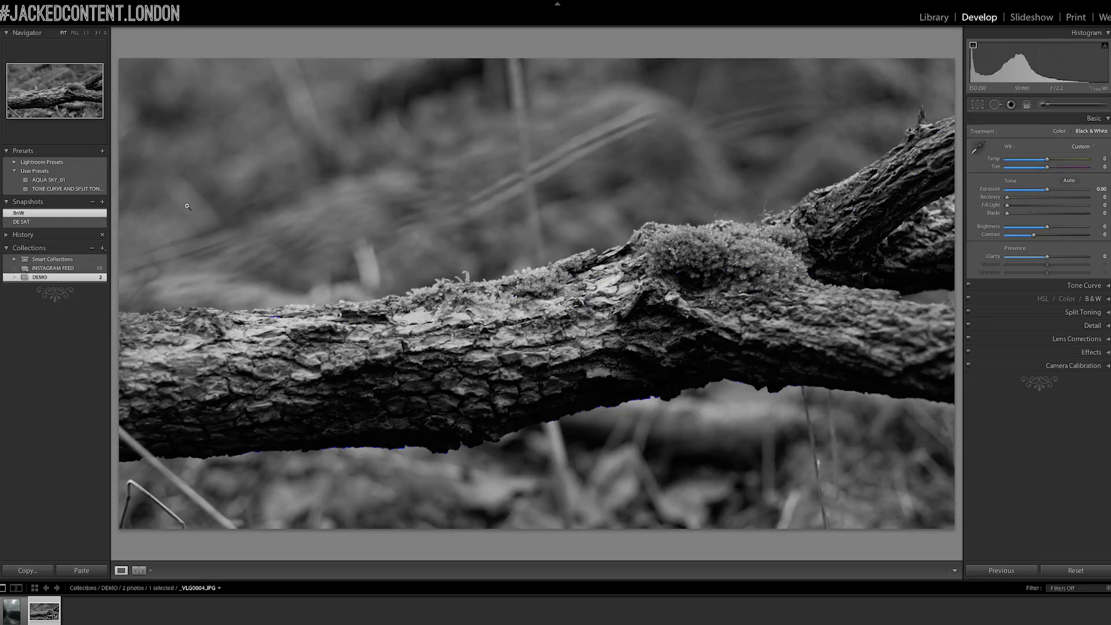
pyautogui.moveTo(563, 231)
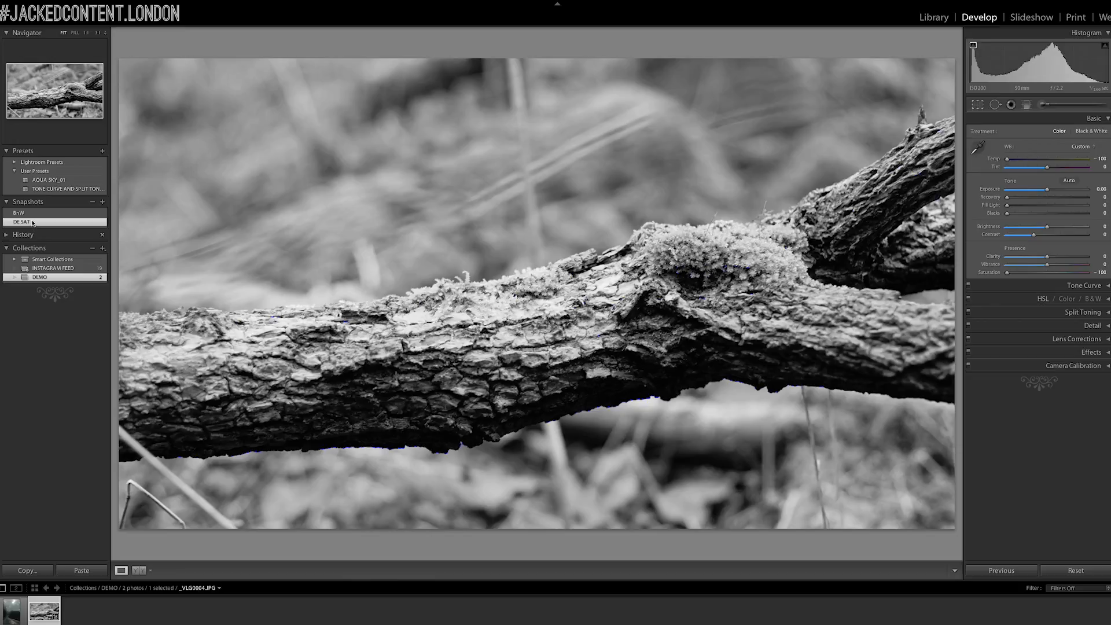
pyautogui.moveTo(163, 252)
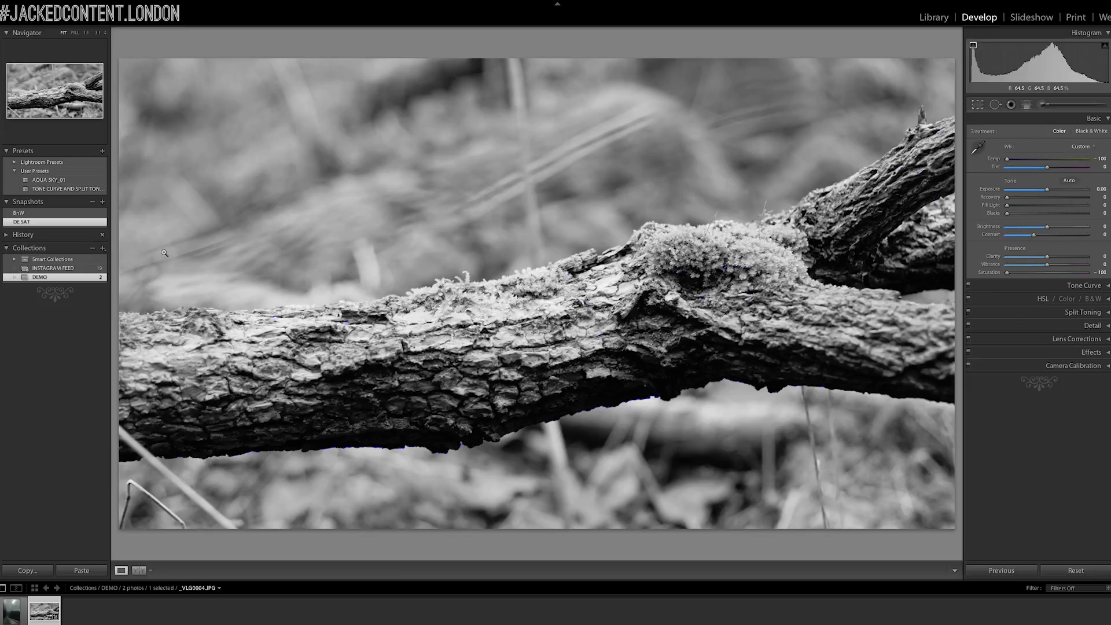
pyautogui.click(933, 17)
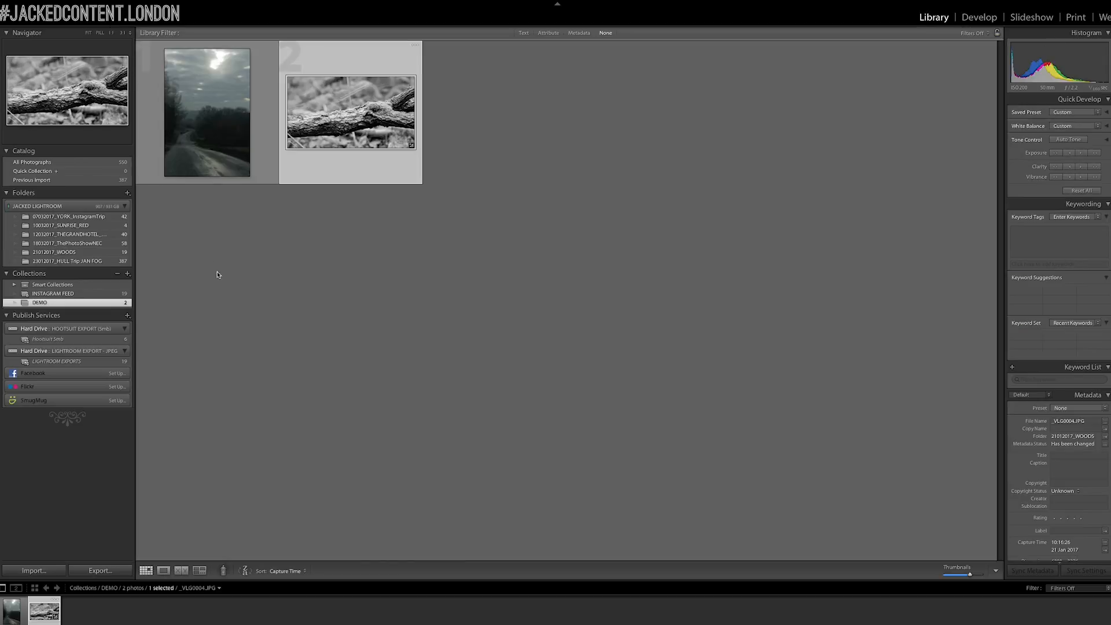
# Develop the road photo in Black & White and save it as a snapshot
pyautogui.click(208, 111)
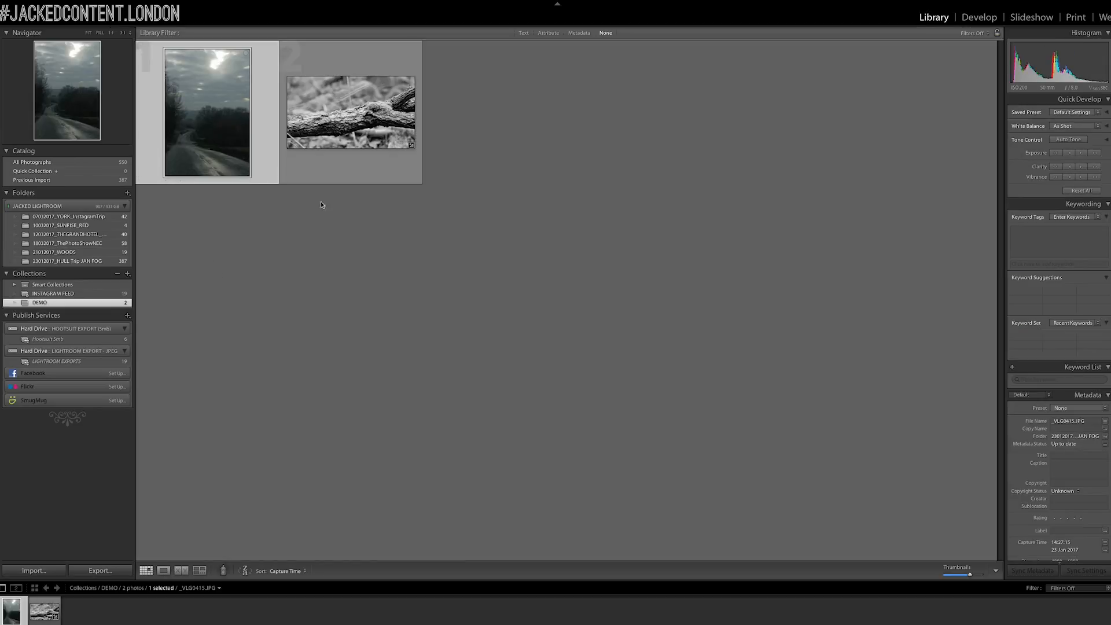
pyautogui.click(979, 18)
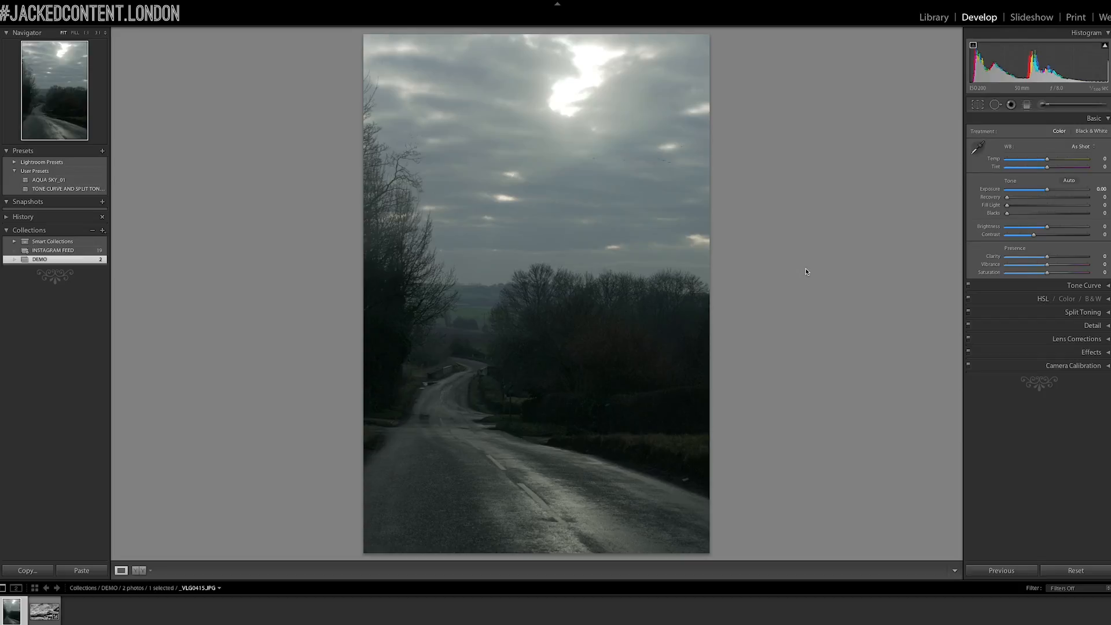
pyautogui.moveTo(910, 219)
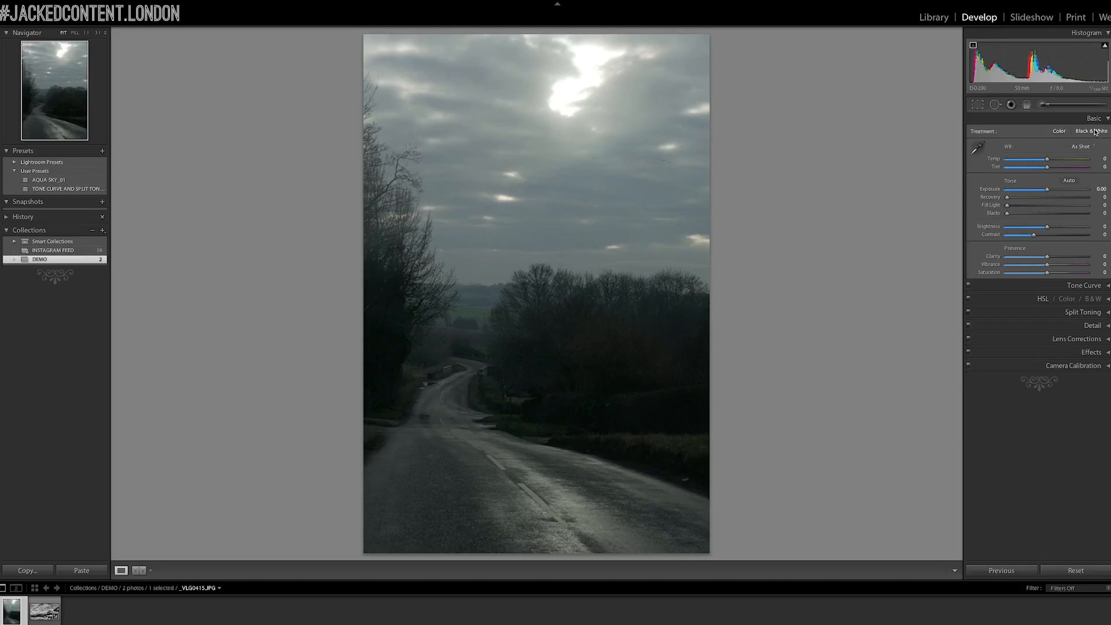
pyautogui.click(1098, 131)
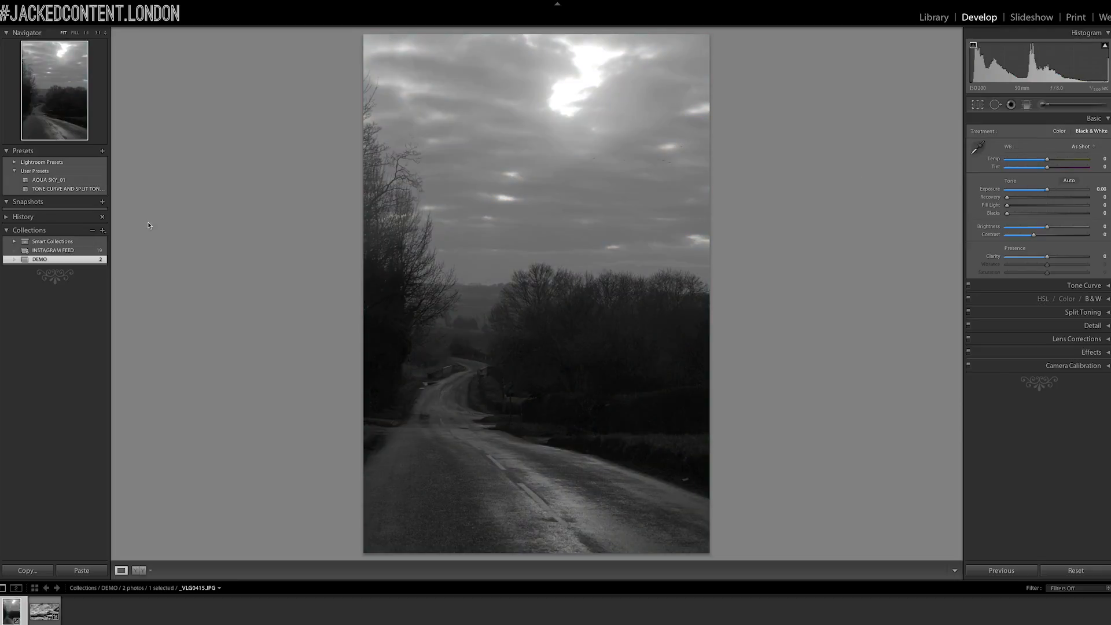
pyautogui.click(102, 201)
pyautogui.write('BnW Straight')
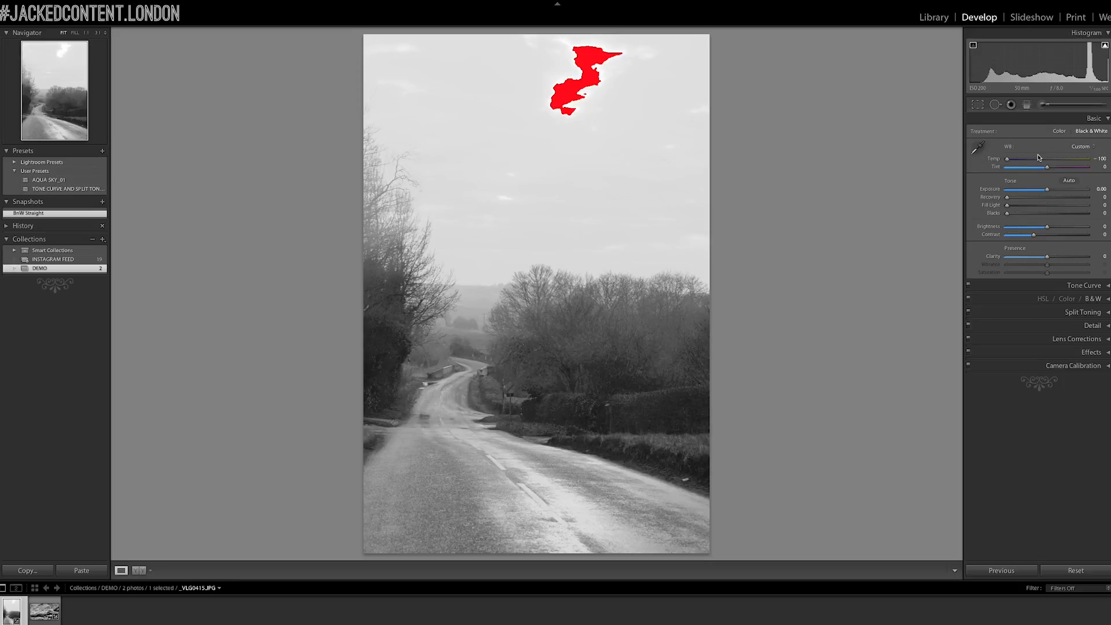
pyautogui.moveTo(928, 154)
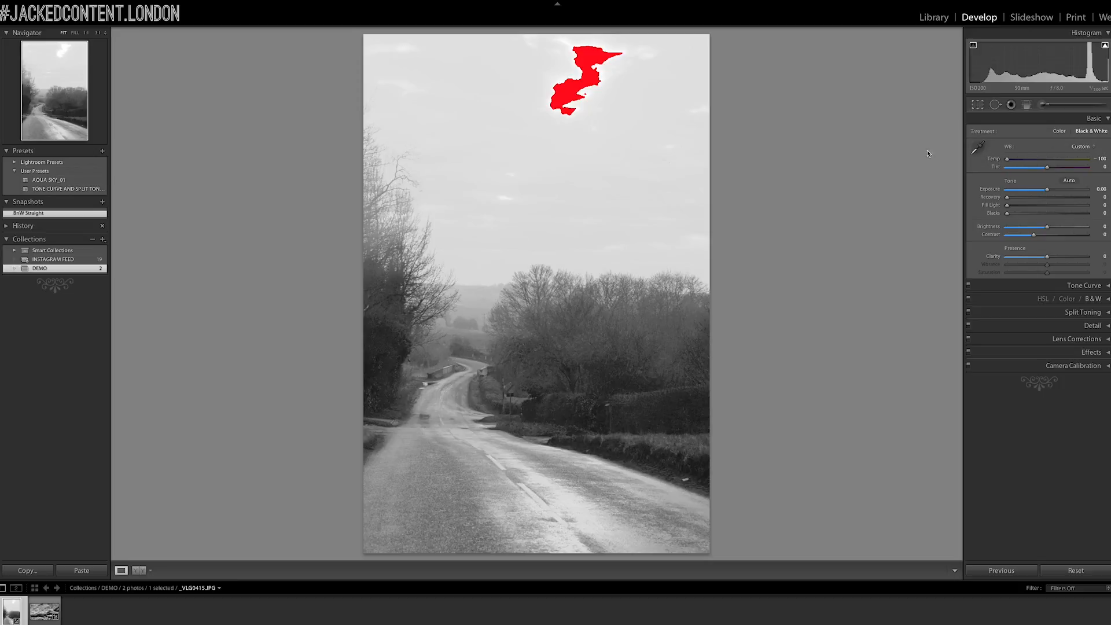
pyautogui.moveTo(517, 152)
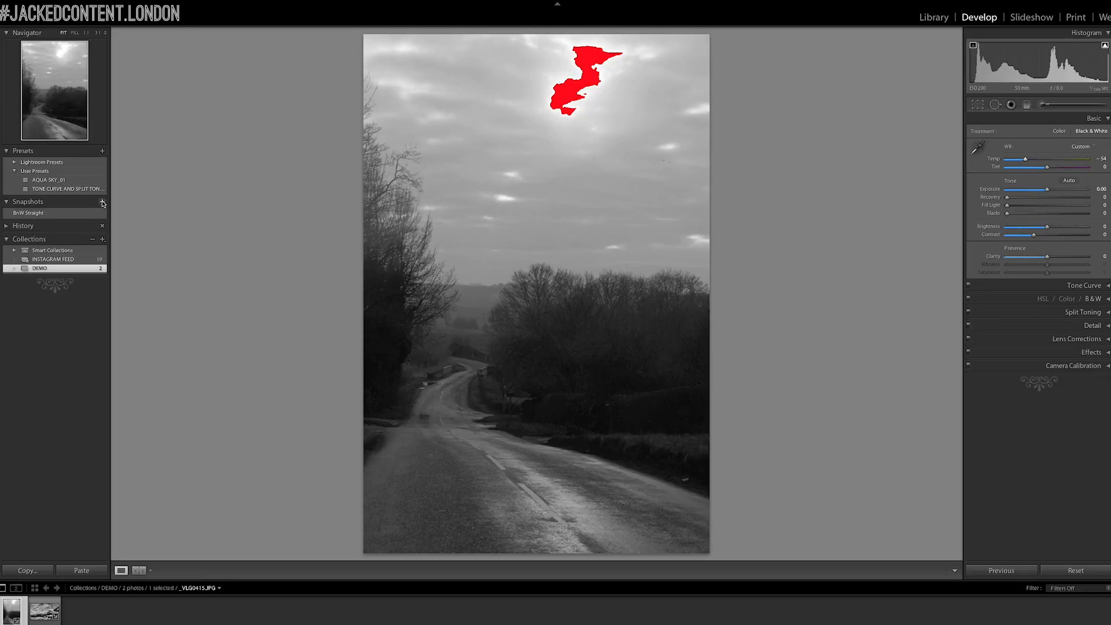
# Save the cooled black-and-white road photo as another snapshot
pyautogui.click(102, 202)
pyautogui.write('De SAT')
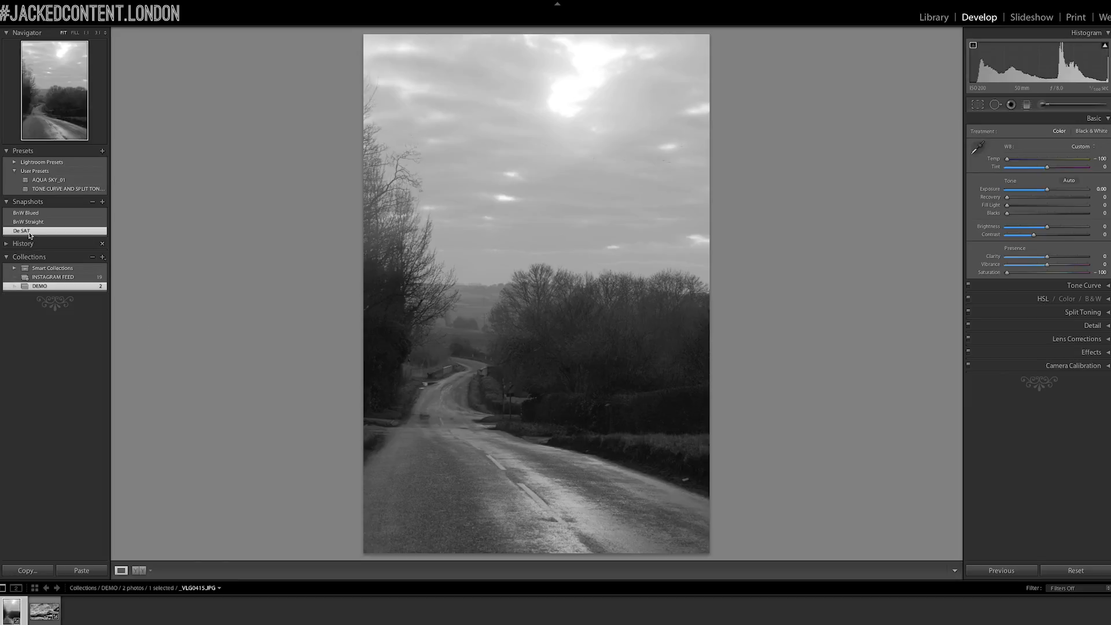
# Toggle between the 'B+W Straight' and 'De SAT' snapshots of the road photo
pyautogui.click(28, 222)
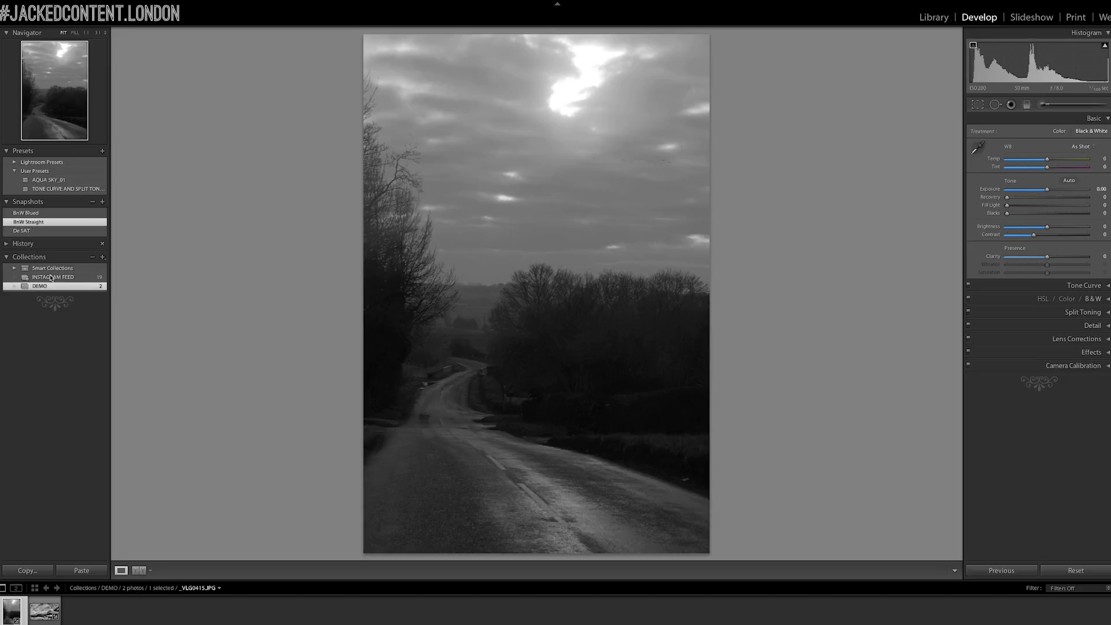
pyautogui.moveTo(577, 354)
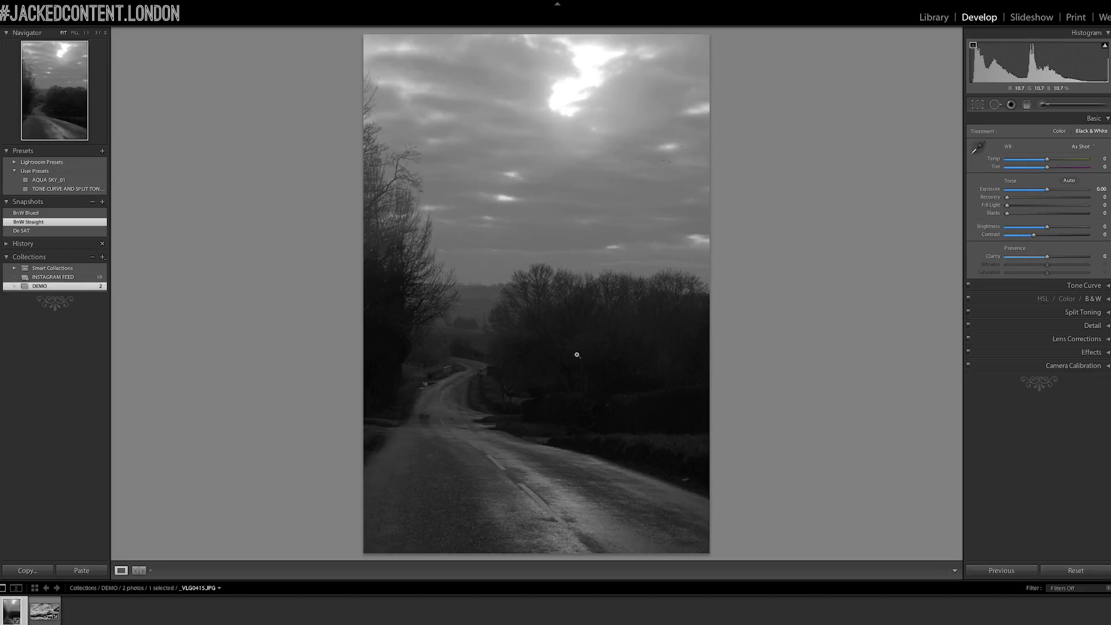
pyautogui.click(7, 243)
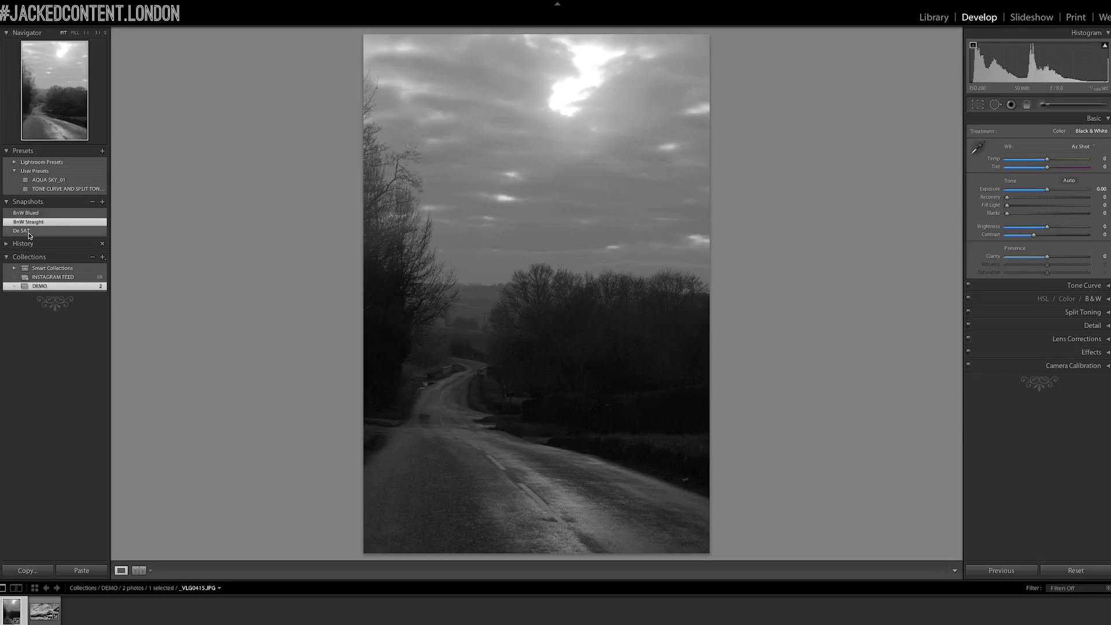
pyautogui.click(20, 230)
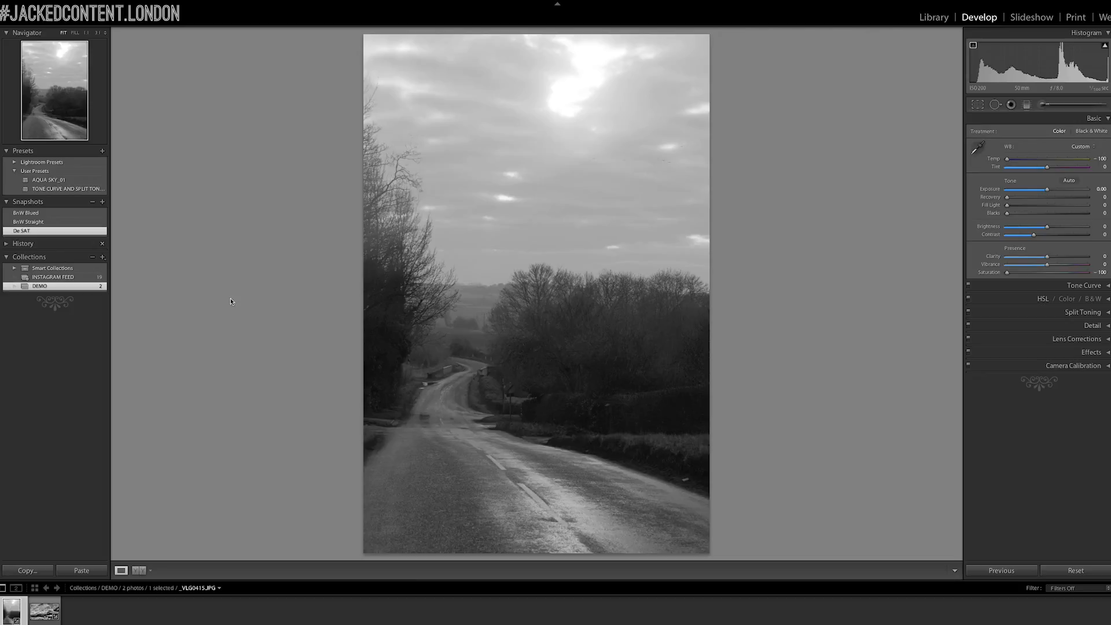
pyautogui.moveTo(498, 356)
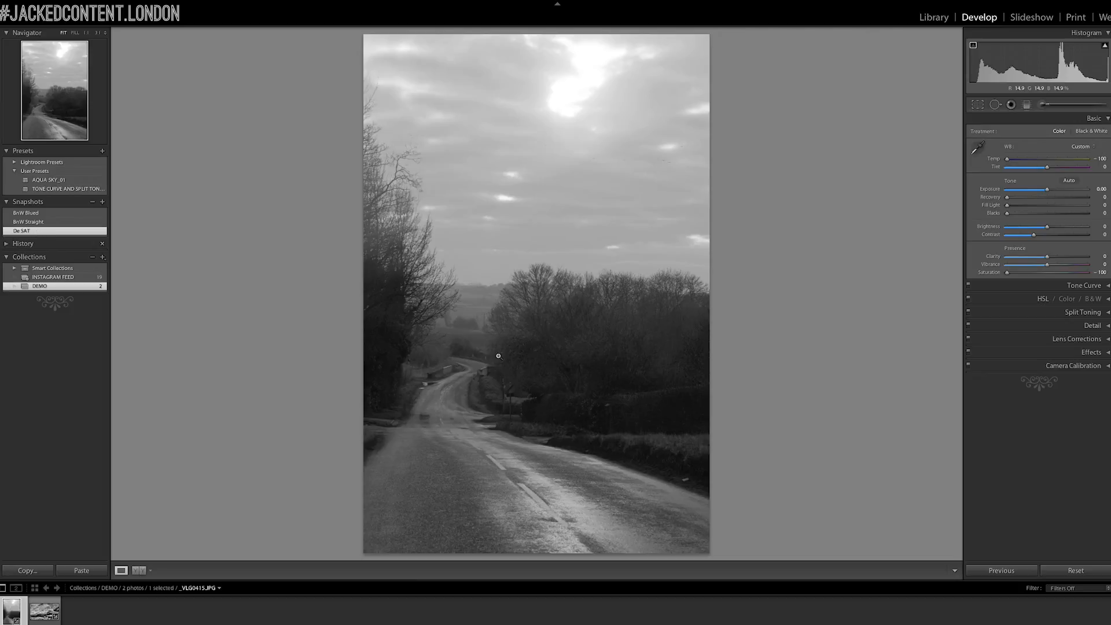
pyautogui.click(28, 222)
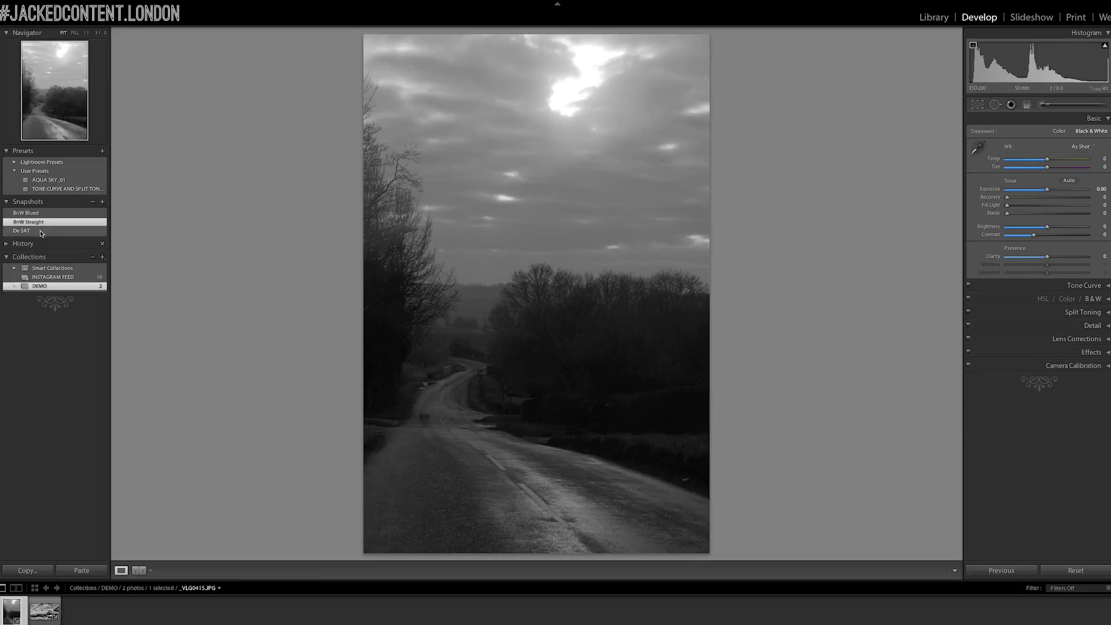
pyautogui.click(28, 222)
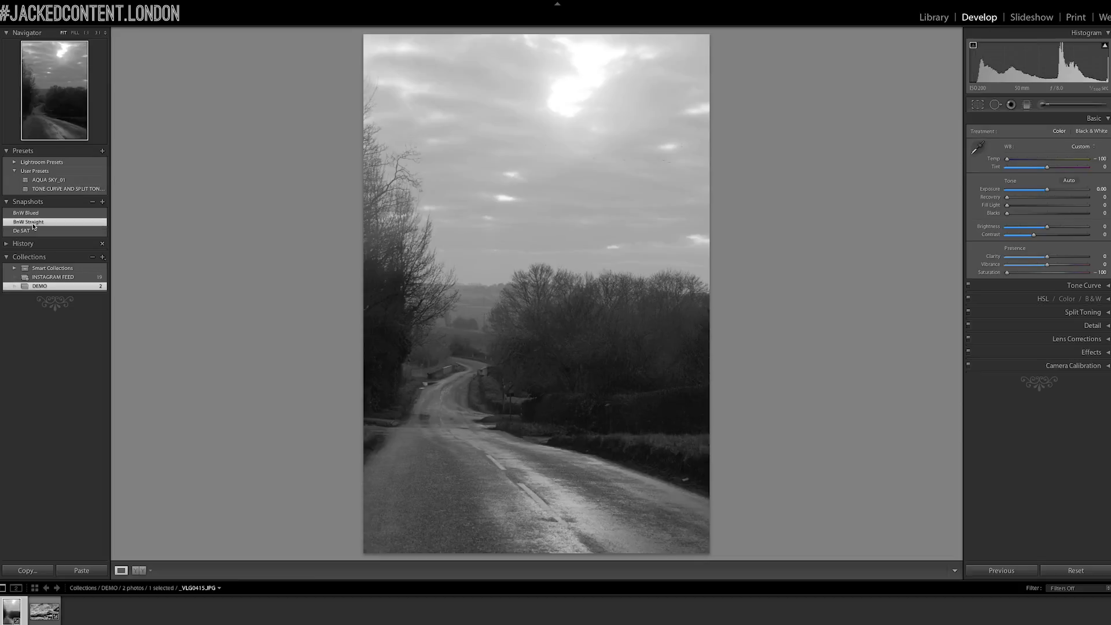
pyautogui.click(21, 230)
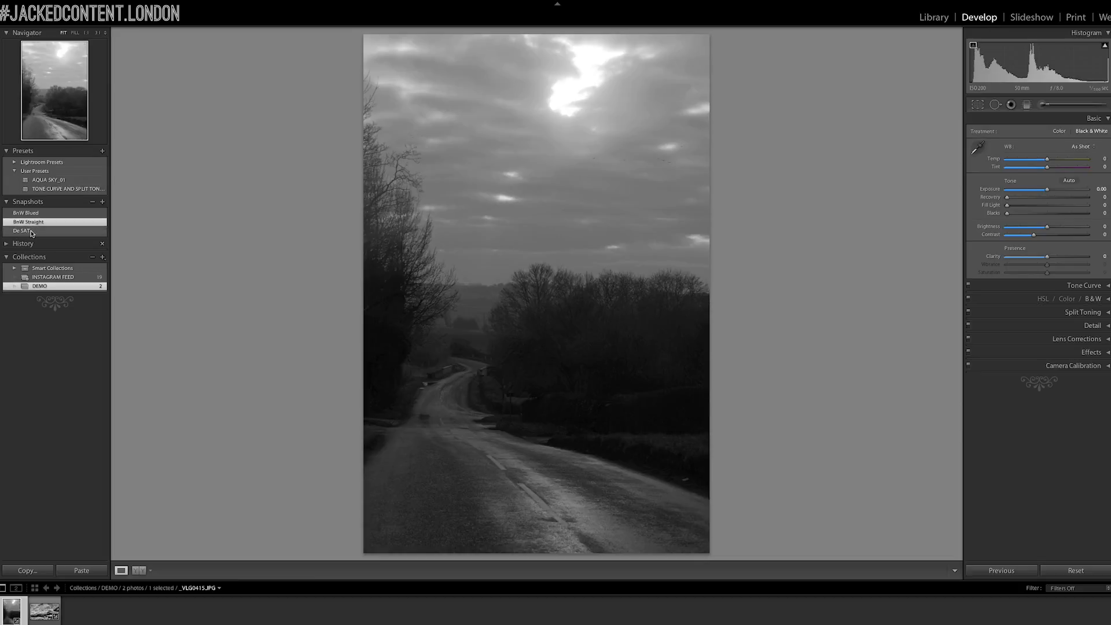
pyautogui.click(20, 230)
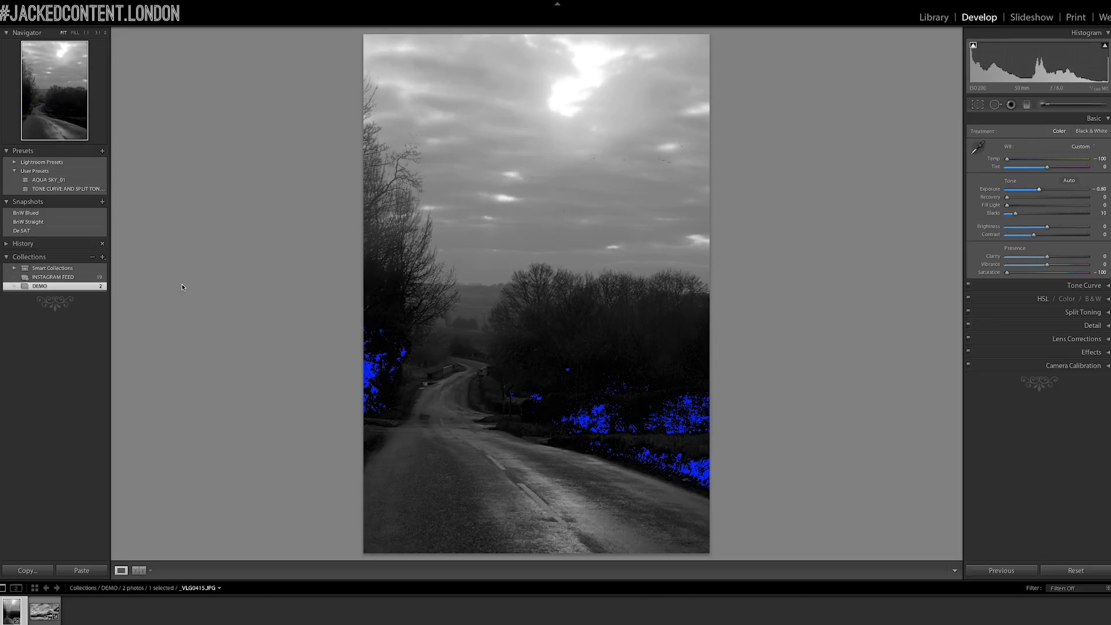
# Restore the road photo to the 'De SAT' snapshot, discarding the exposure trial
pyautogui.click(28, 223)
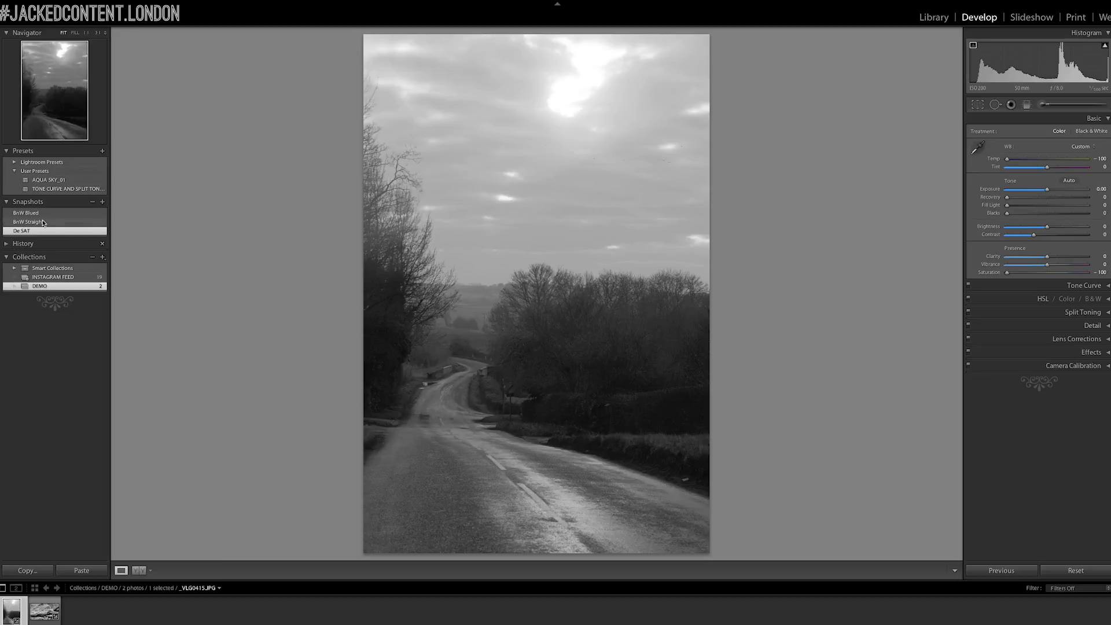
# Flip between the B+W Blued and B+W Straight snapshots to compare them
pyautogui.click(27, 213)
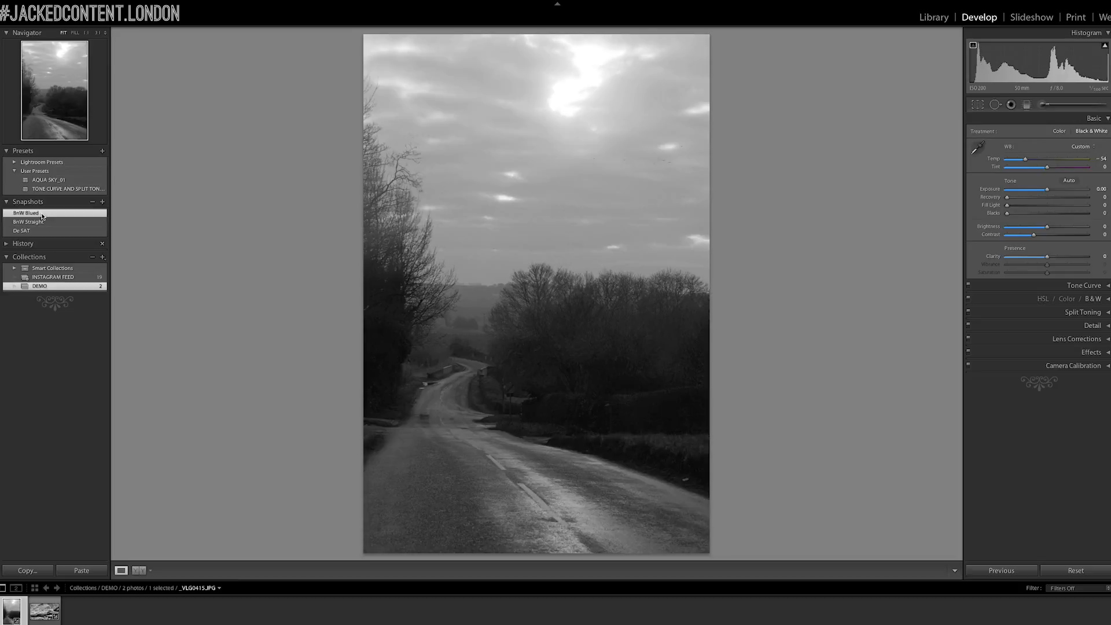
pyautogui.click(28, 221)
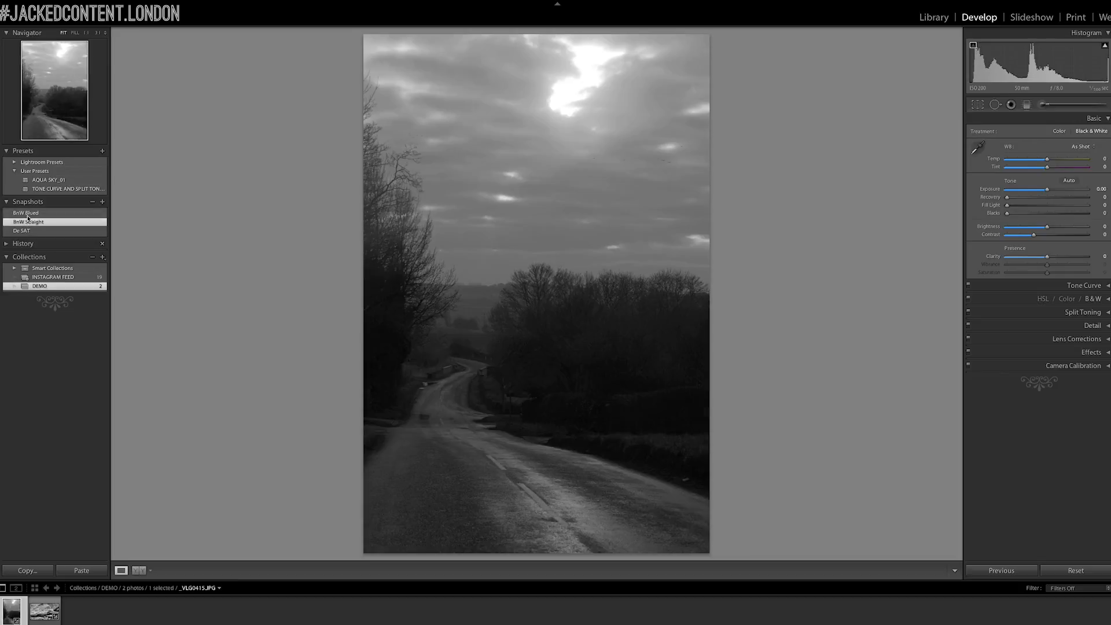
pyautogui.click(26, 213)
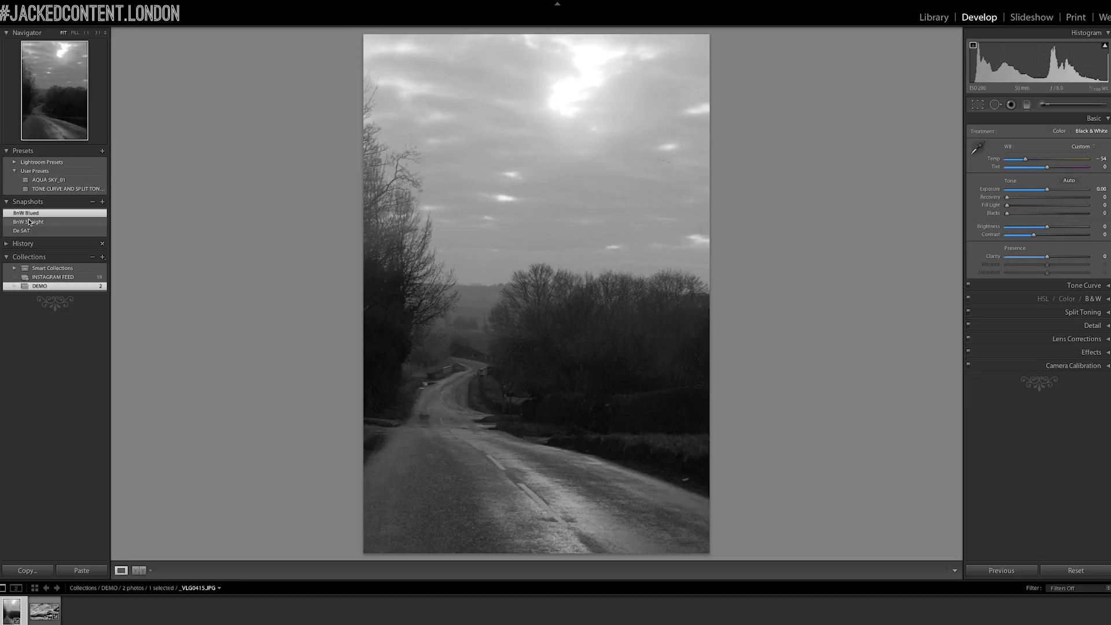
pyautogui.click(27, 222)
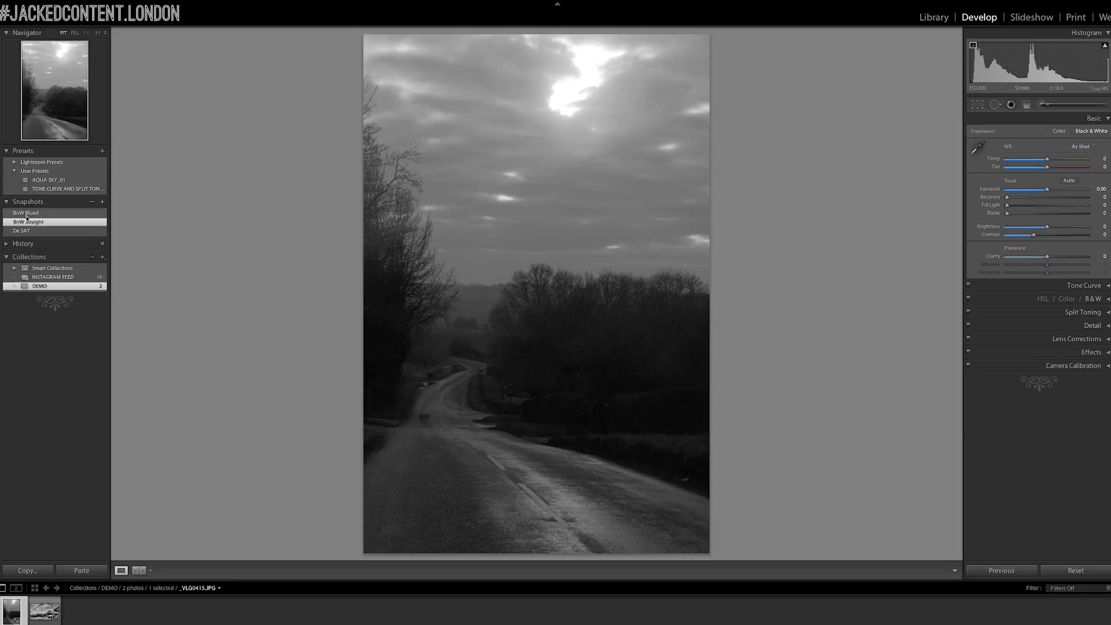
pyautogui.click(25, 213)
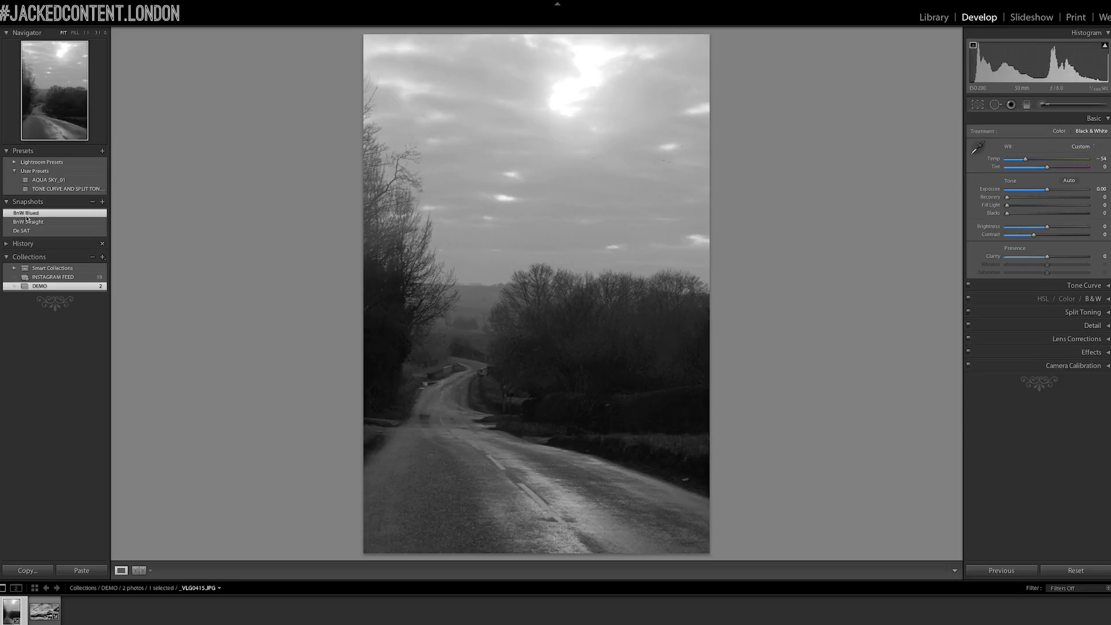
pyautogui.moveTo(612, 353)
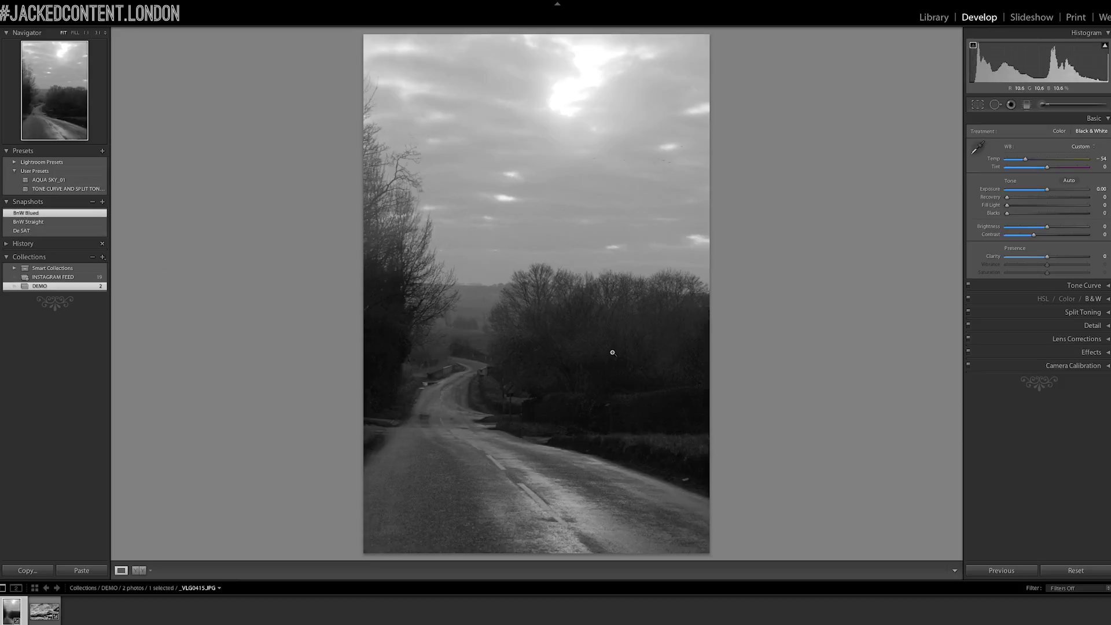
# Load the De SAT snapshot and leave the photo on that version
pyautogui.click(21, 231)
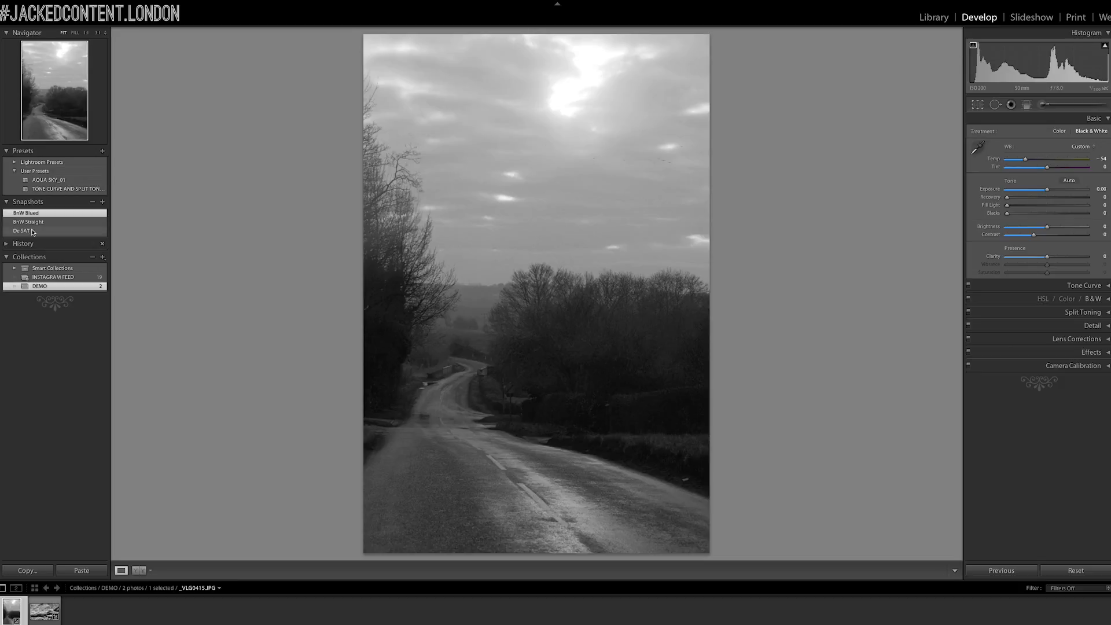
pyautogui.click(21, 230)
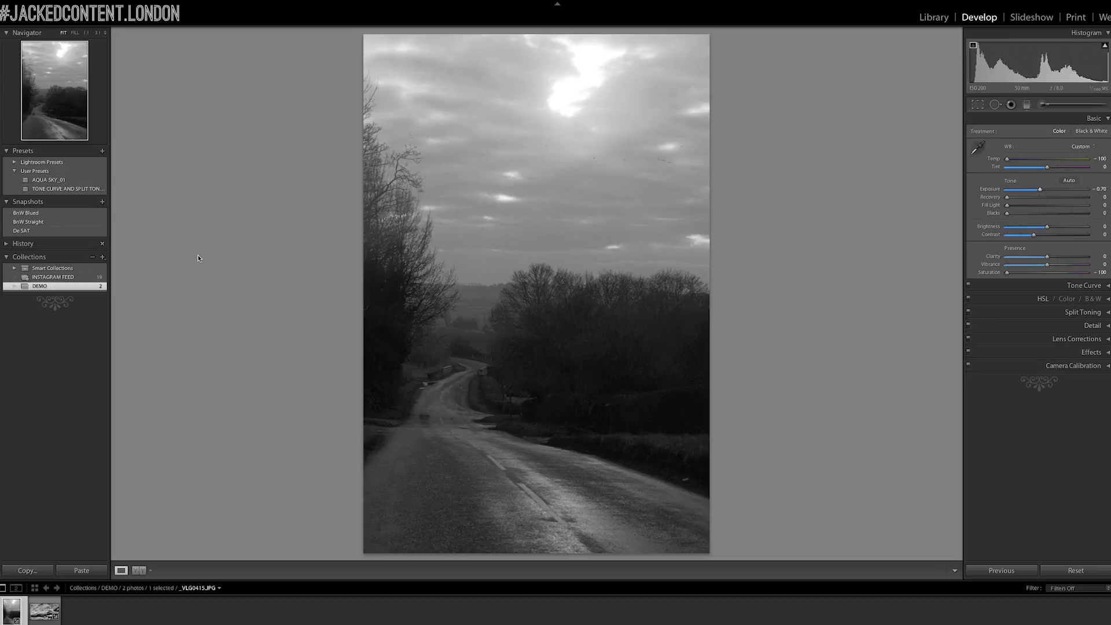
pyautogui.click(21, 231)
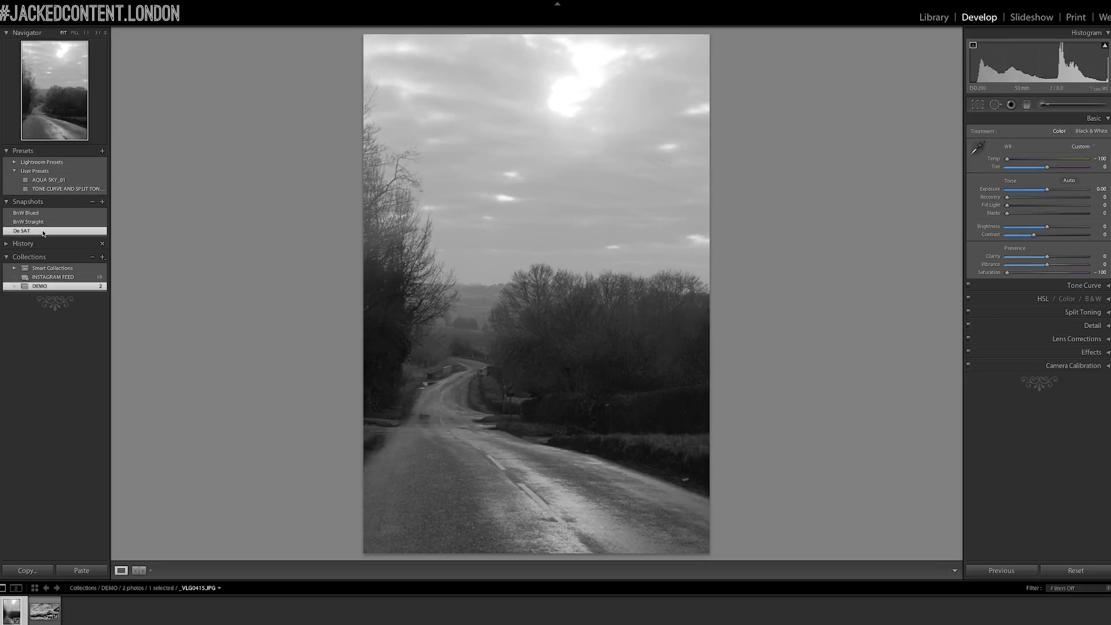
pyautogui.click(21, 230)
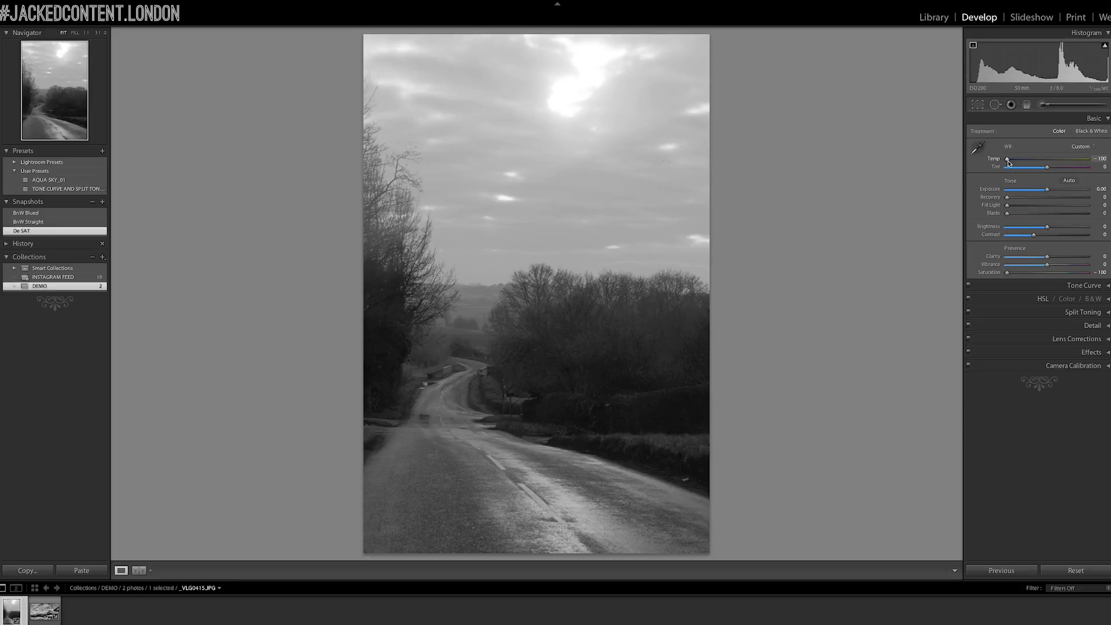
pyautogui.moveTo(878, 188)
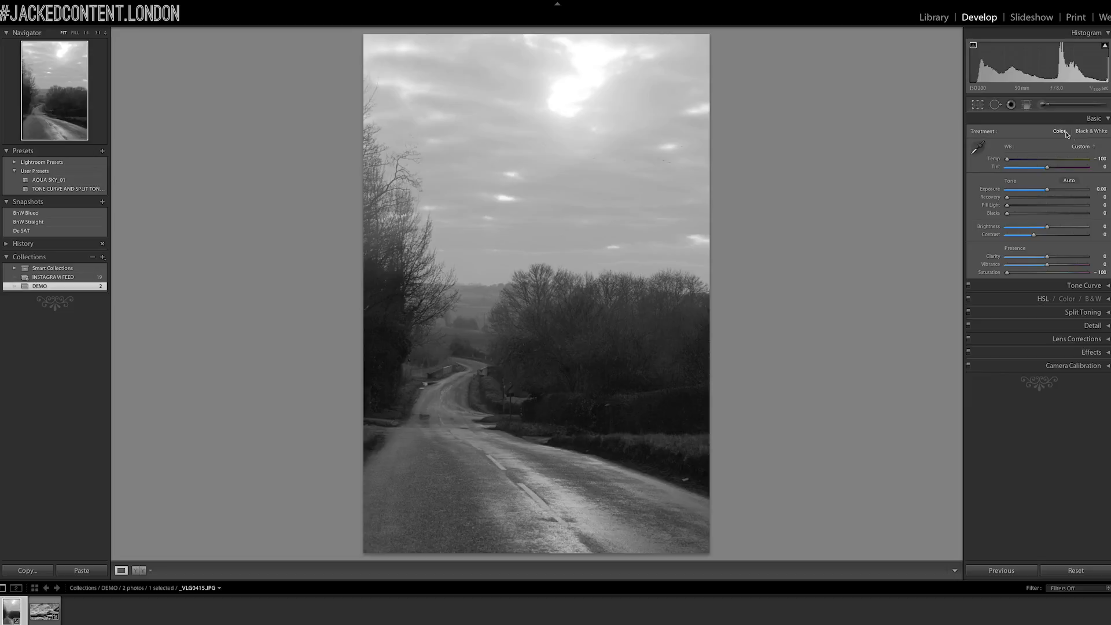
pyautogui.moveTo(1049, 267)
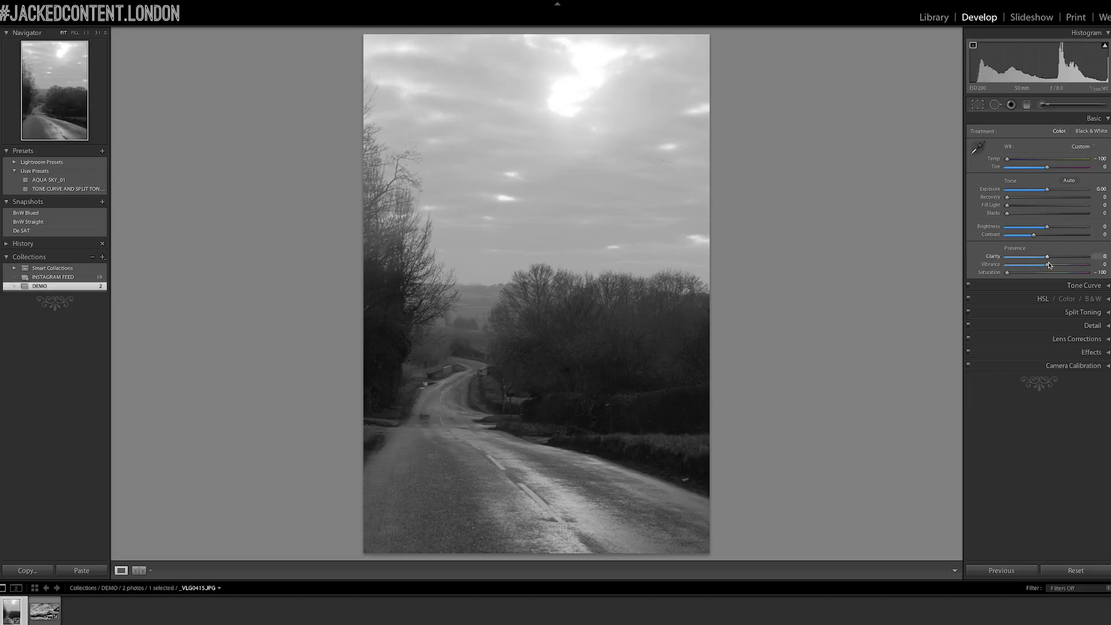
pyautogui.click(1085, 285)
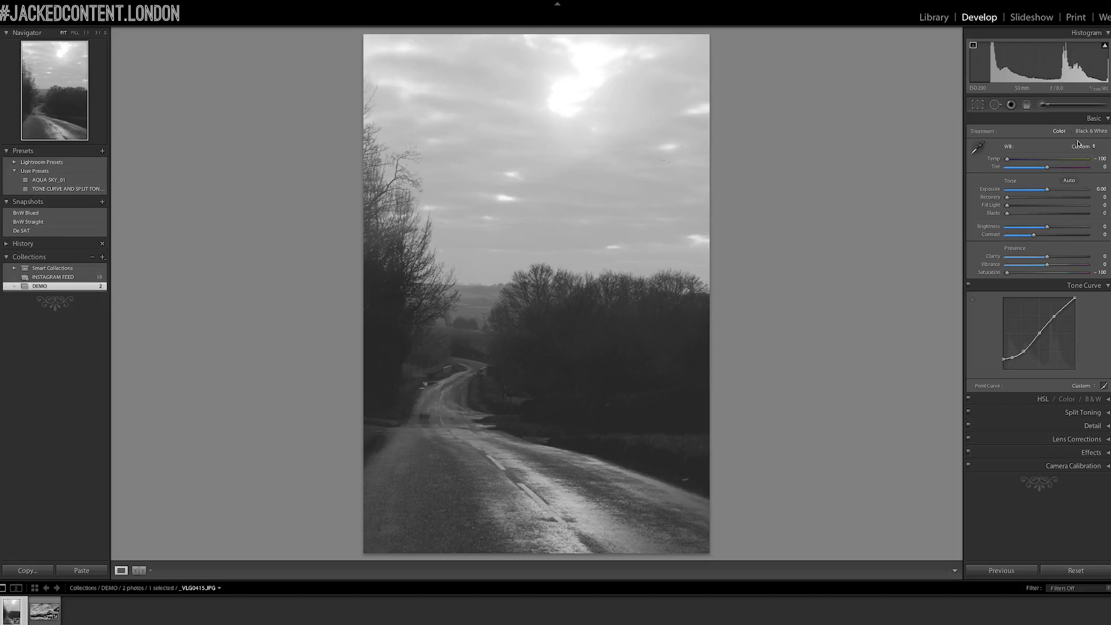
# Apply a contrast-boosting point tone curve, then return to the Library grid
pyautogui.click(1092, 130)
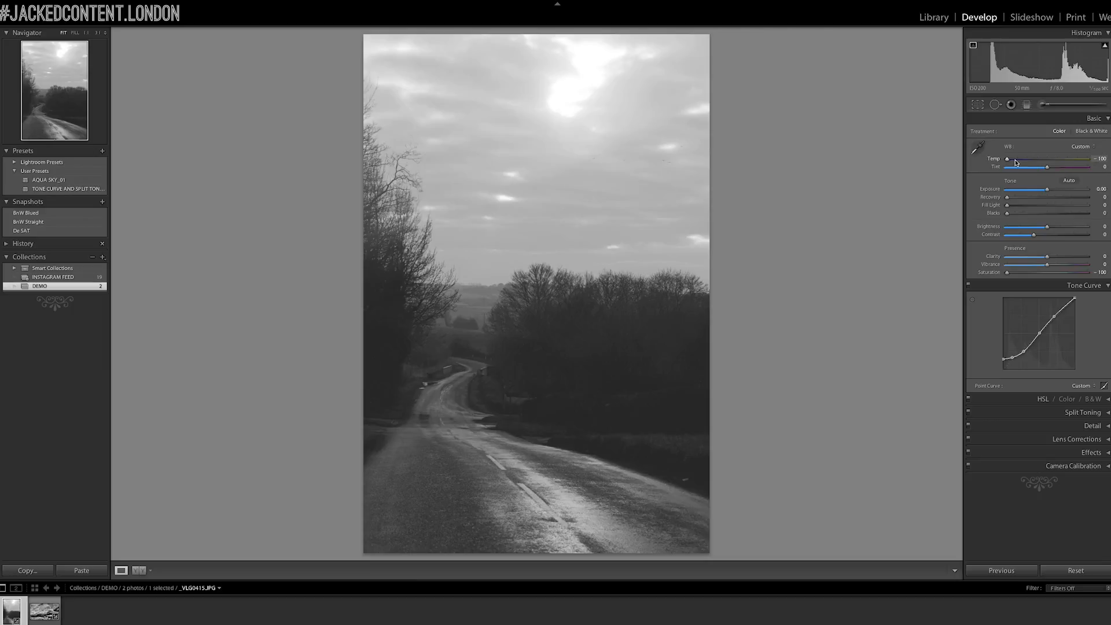
pyautogui.moveTo(1010, 164)
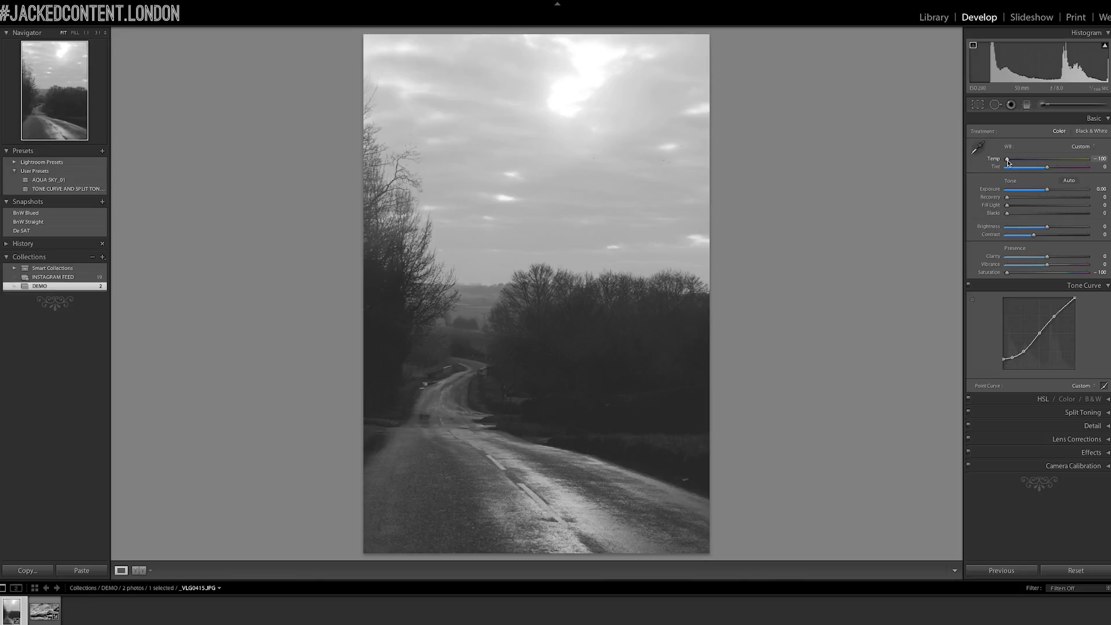
pyautogui.click(933, 17)
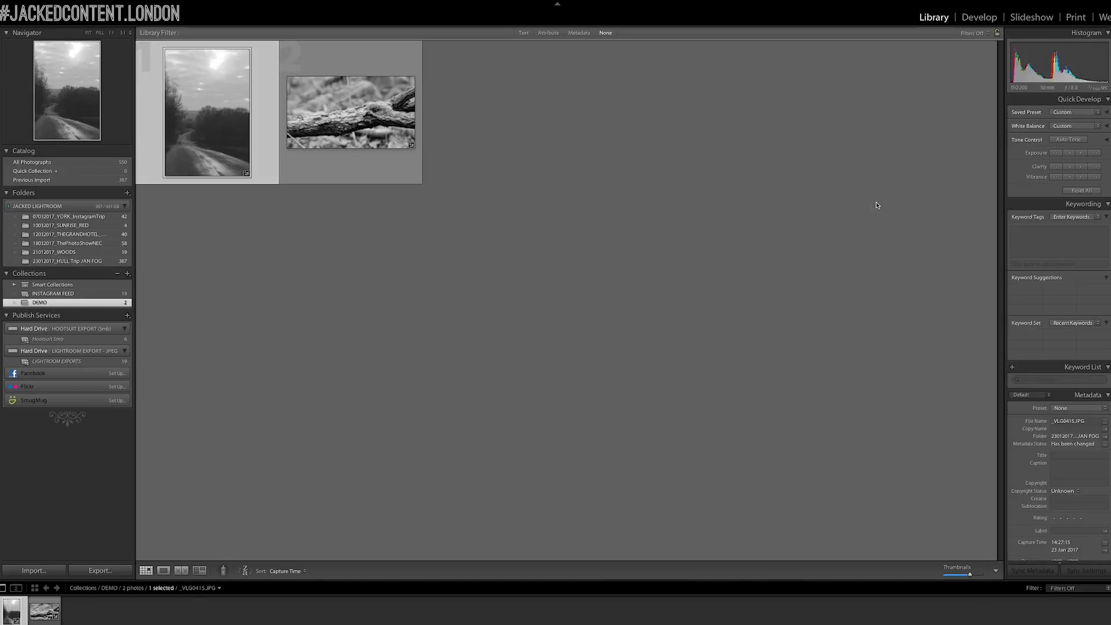